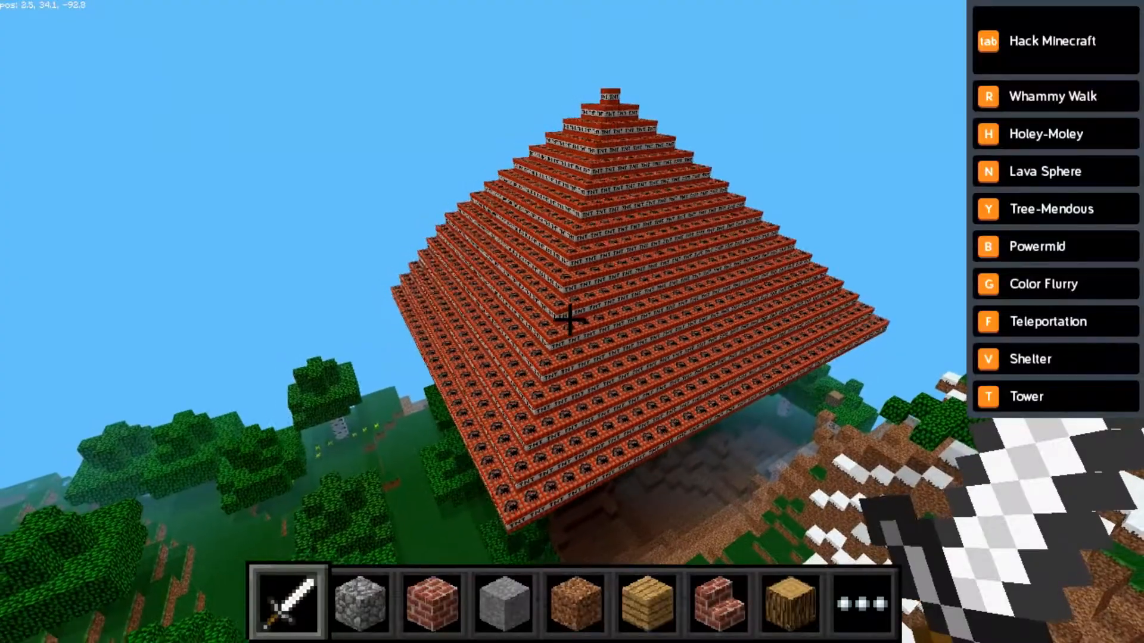
# Bring up the Your Origin Story challenge collection from the pyramid world.
pyautogui.click(1053, 41)
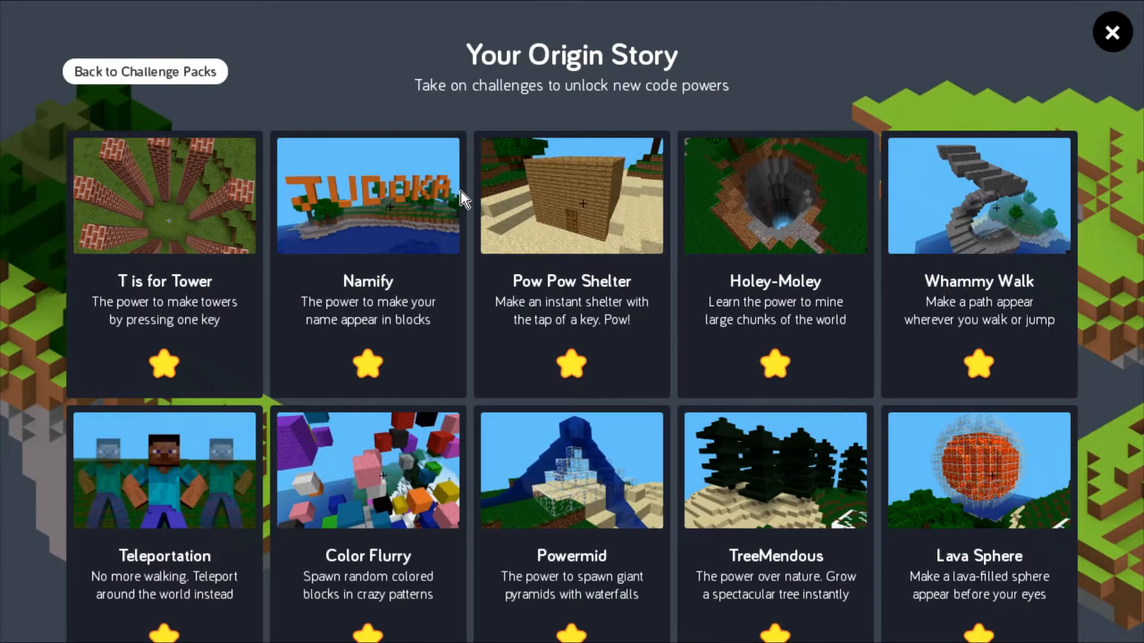
pyautogui.moveTo(474, 315)
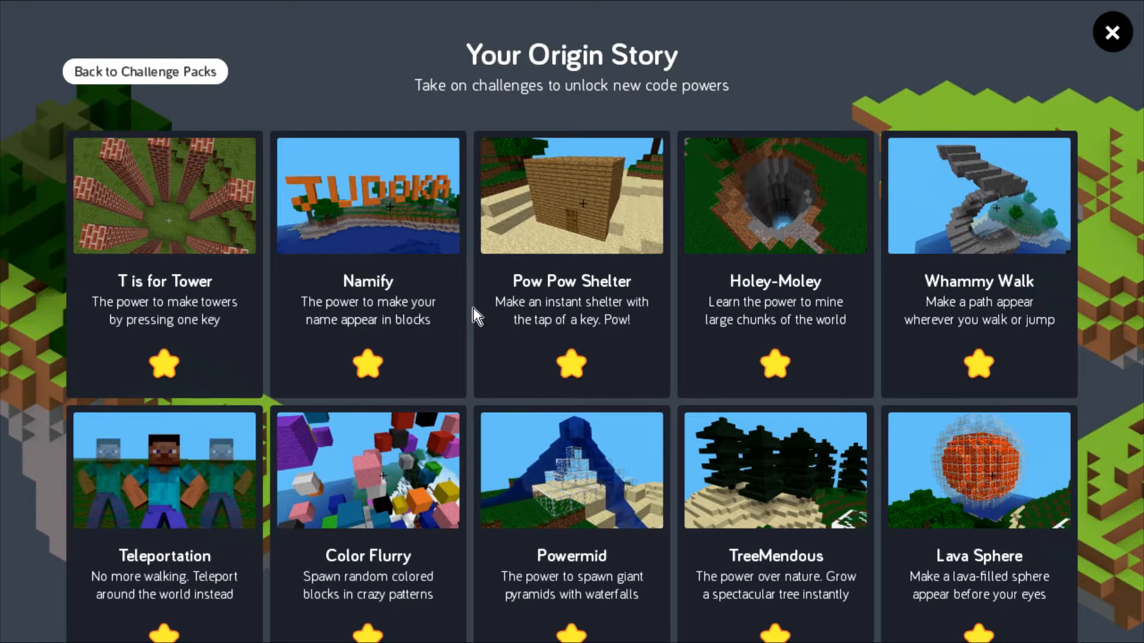
pyautogui.moveTo(465, 392)
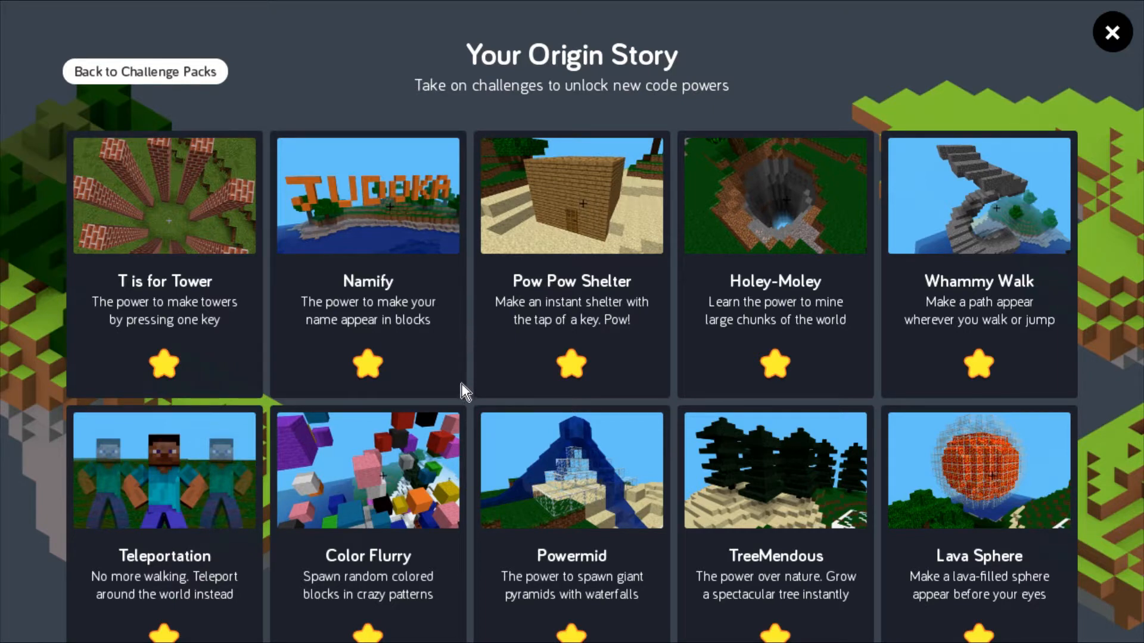
pyautogui.moveTo(432, 84)
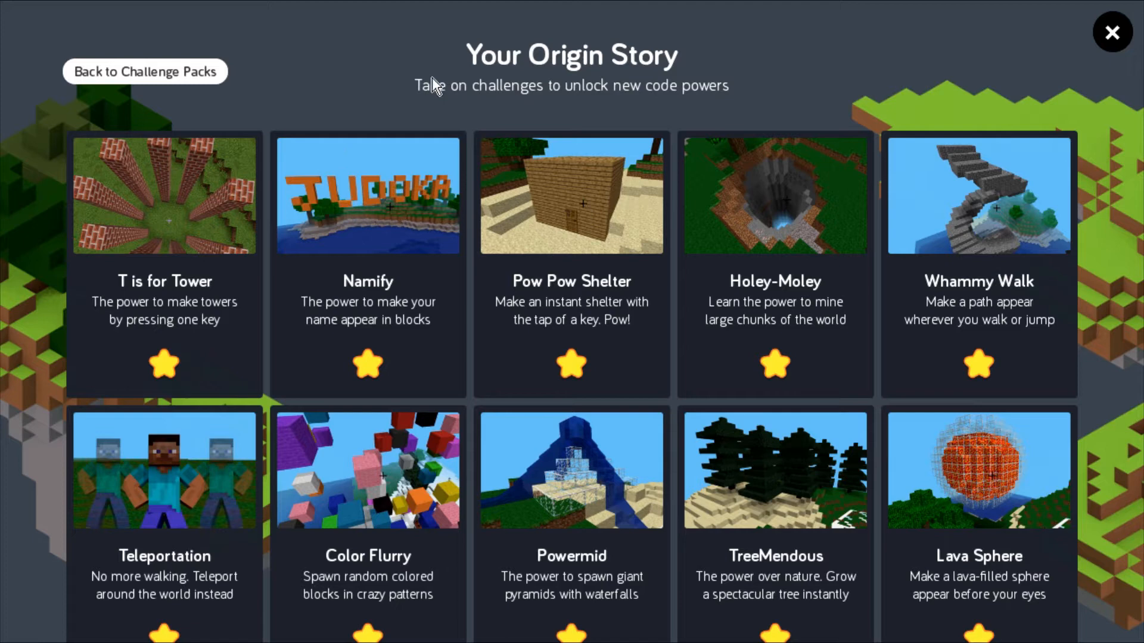
pyautogui.moveTo(161, 359)
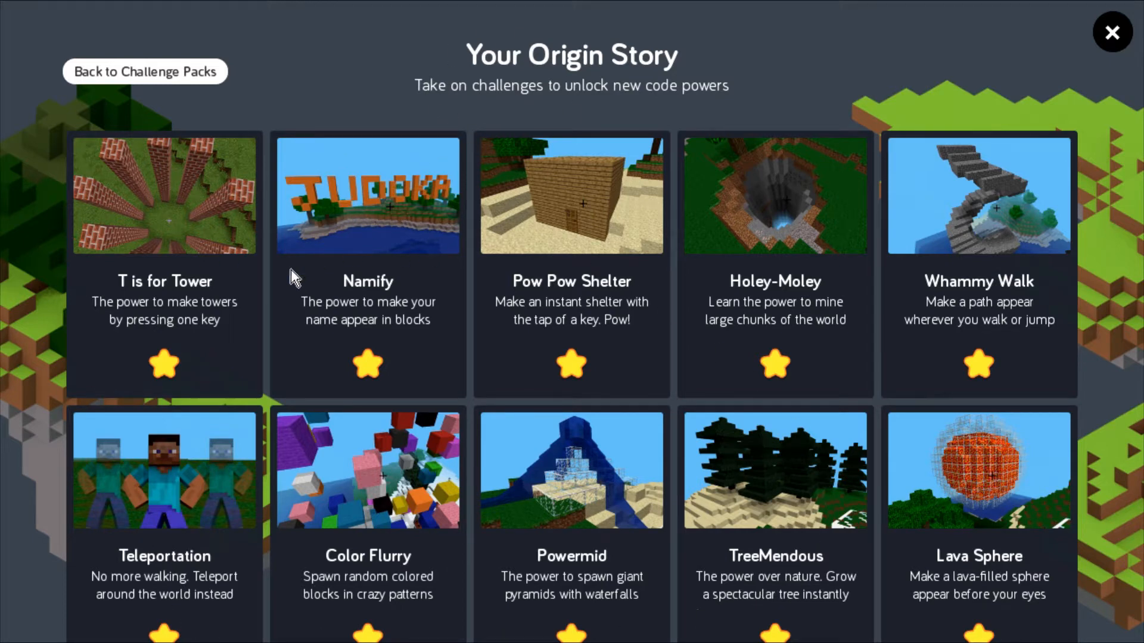
pyautogui.moveTo(347, 256)
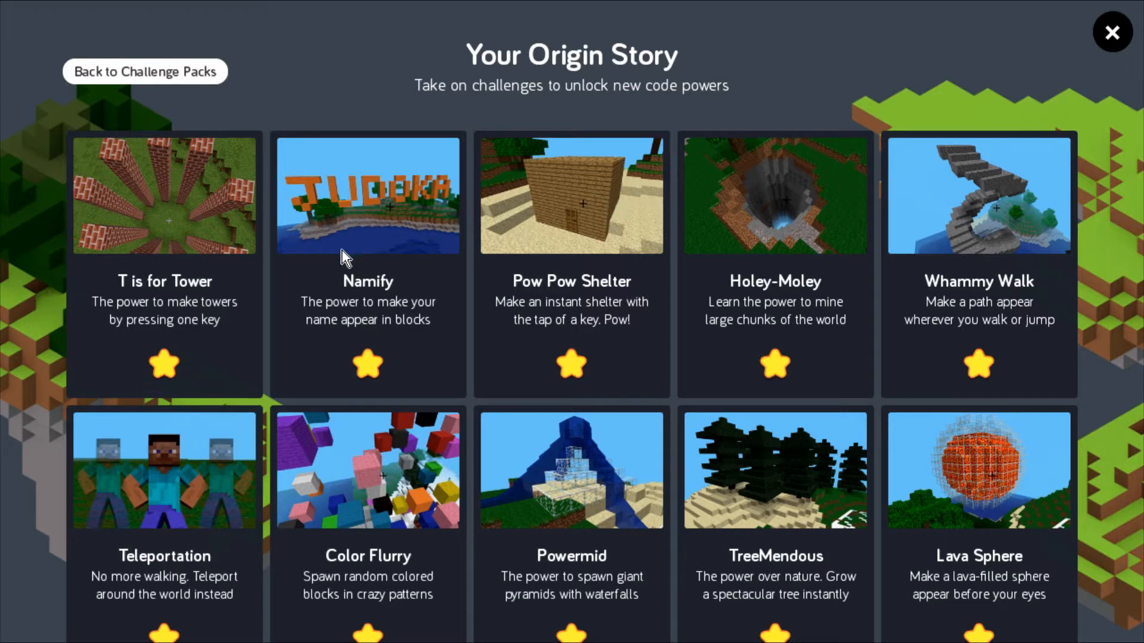
pyautogui.moveTo(270, 409)
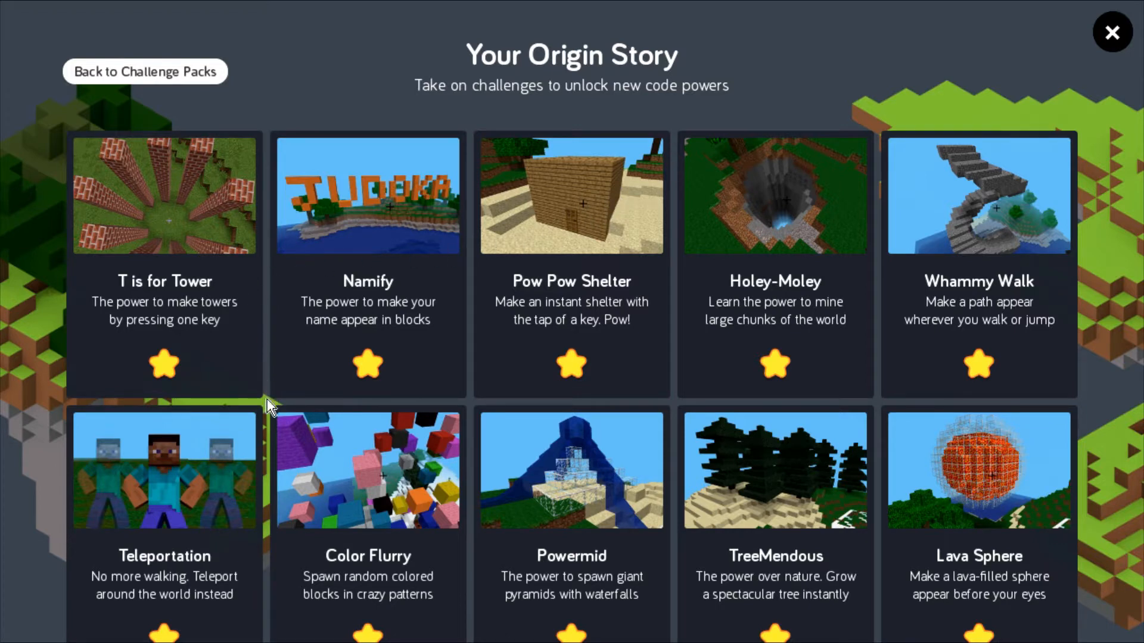
pyautogui.moveTo(782, 253)
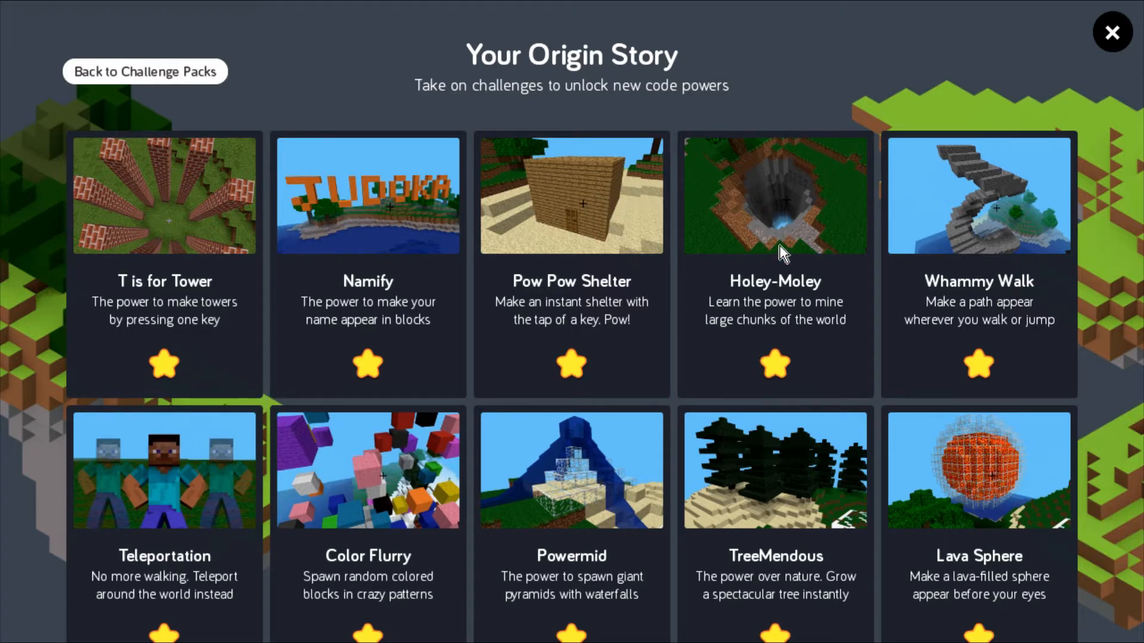
pyautogui.moveTo(764, 260)
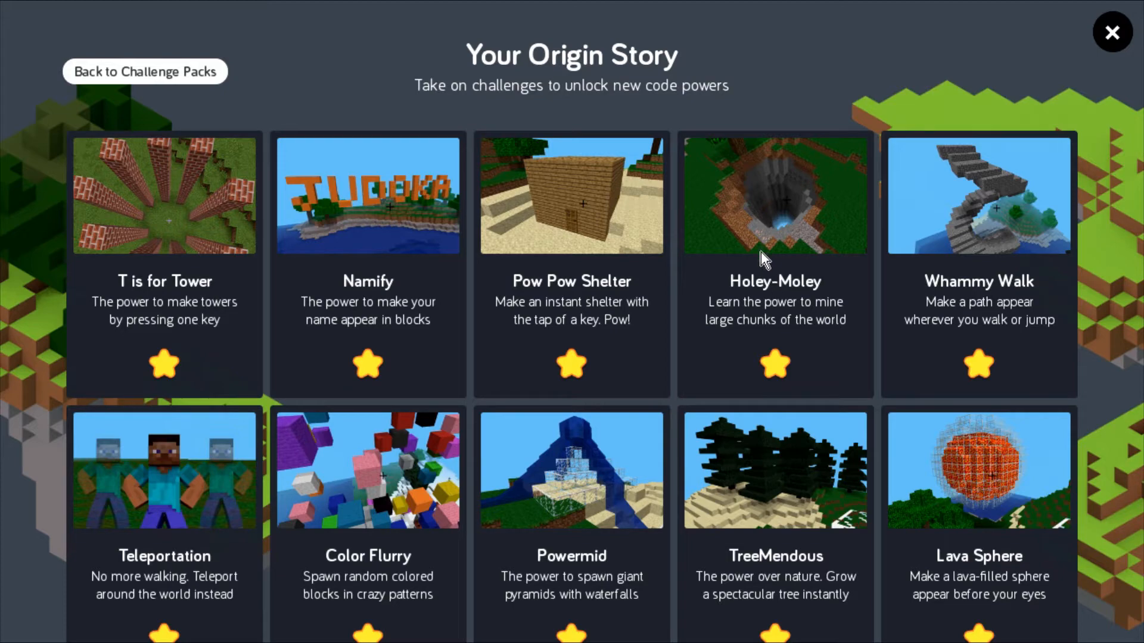
# Start the Holey-Moley challenge with its When H is pressed starter block.
pyautogui.click(1112, 32)
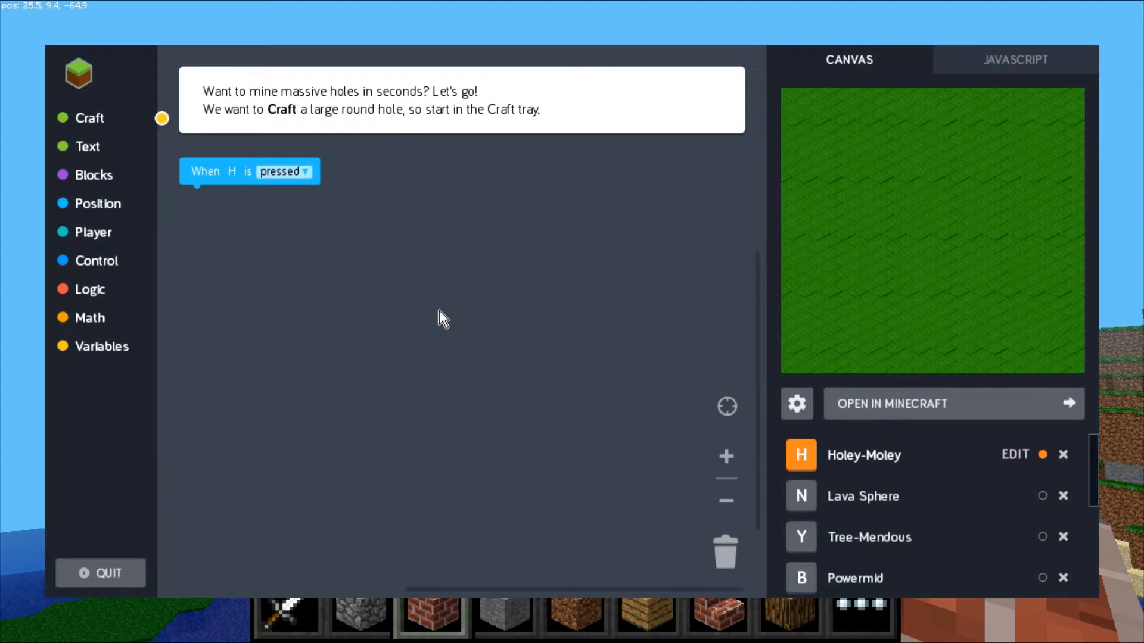
pyautogui.moveTo(326, 344)
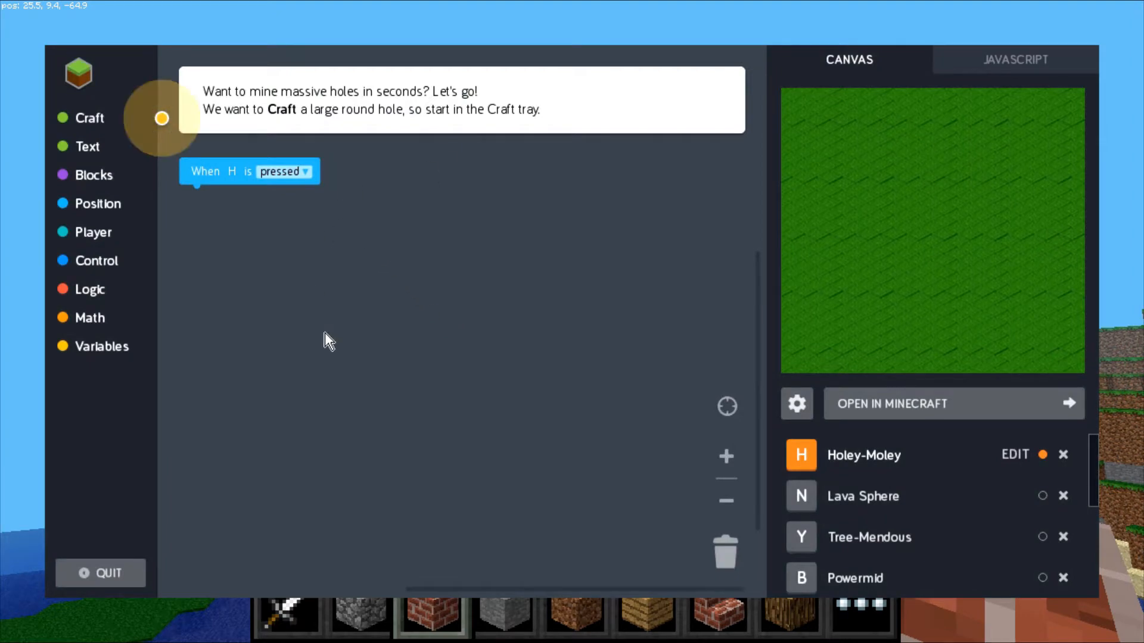
pyautogui.moveTo(379, 69)
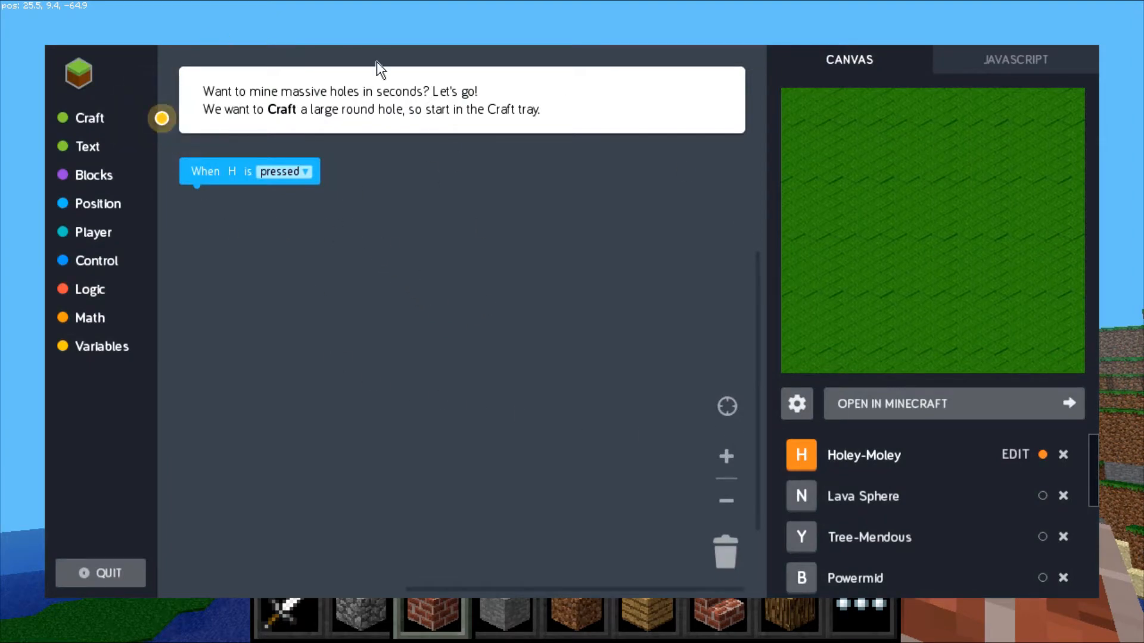
pyautogui.moveTo(308, 101)
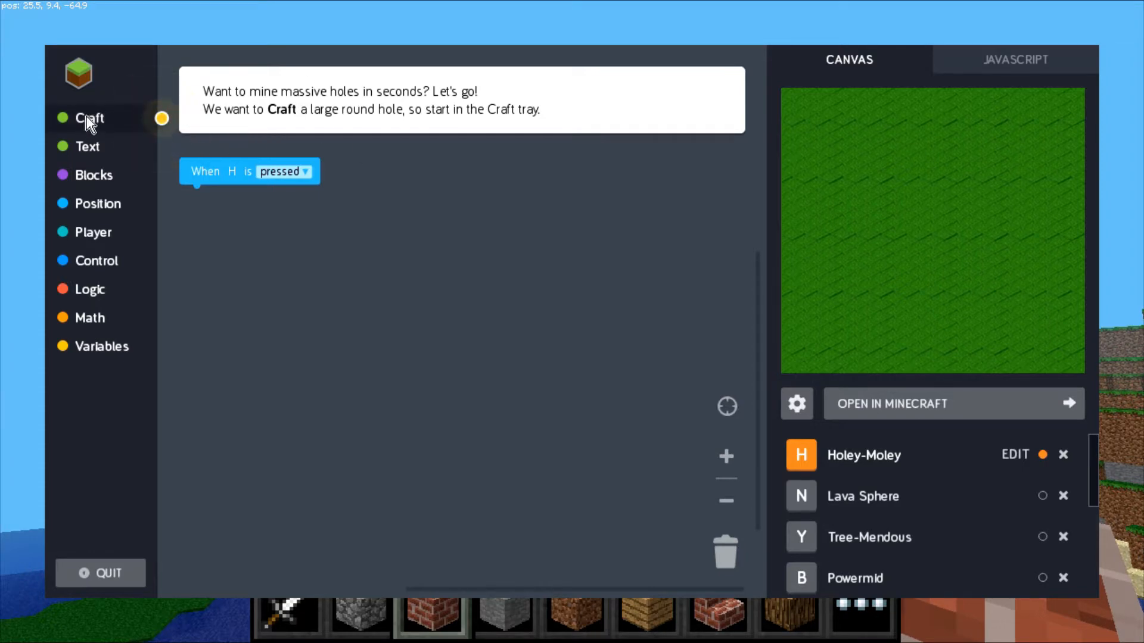
pyautogui.moveTo(130, 119)
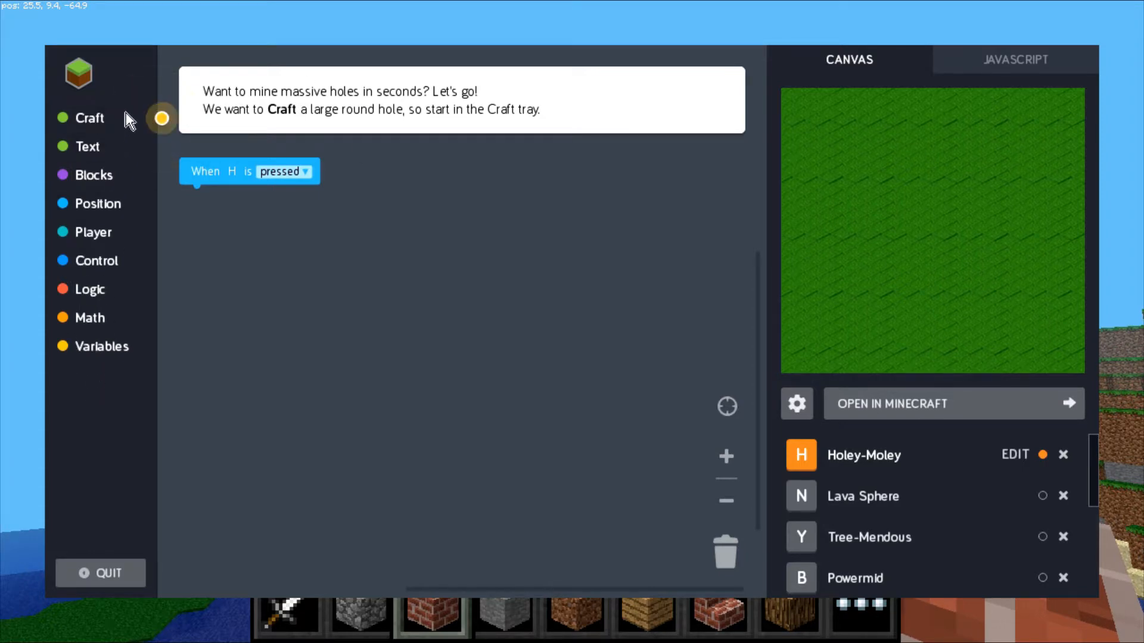
pyautogui.moveTo(106, 354)
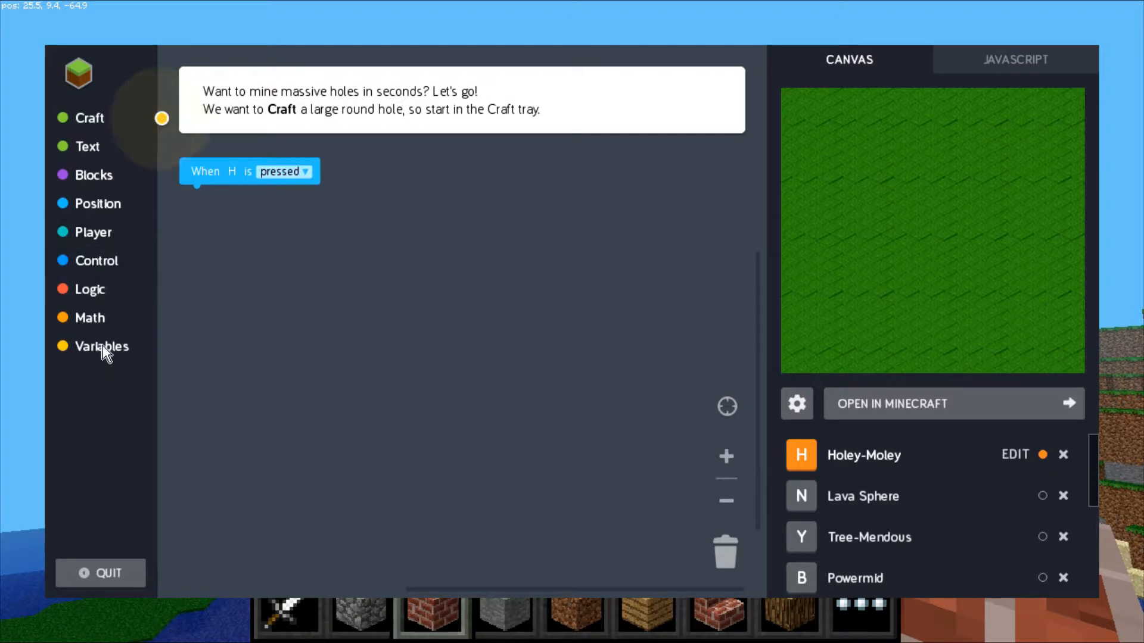
pyautogui.moveTo(87, 146)
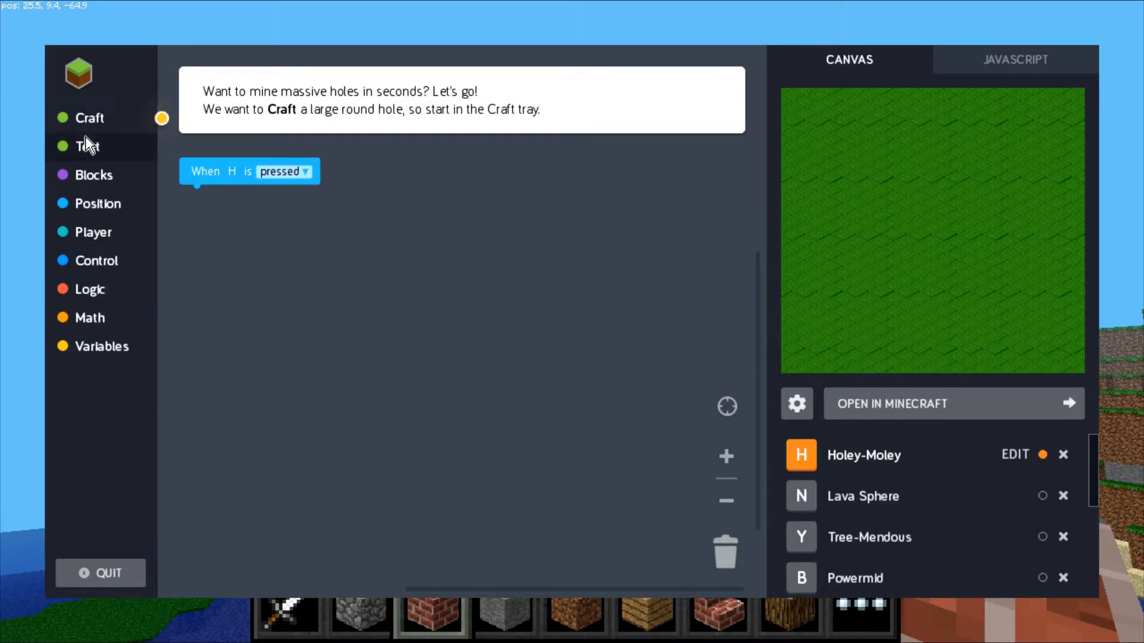
pyautogui.moveTo(87, 295)
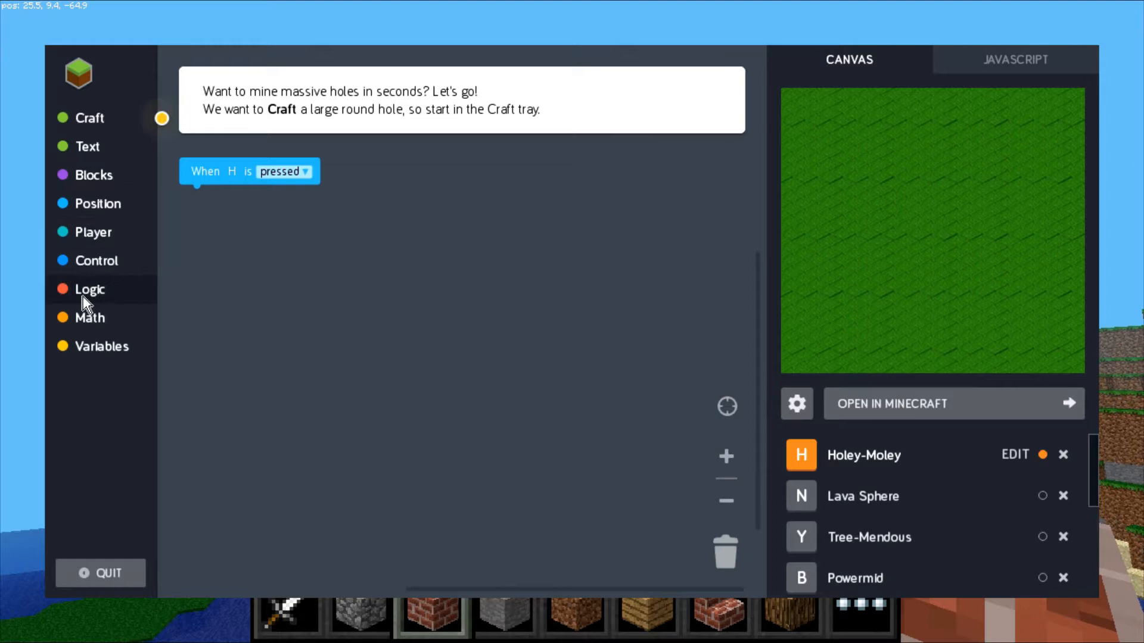
pyautogui.moveTo(98, 285)
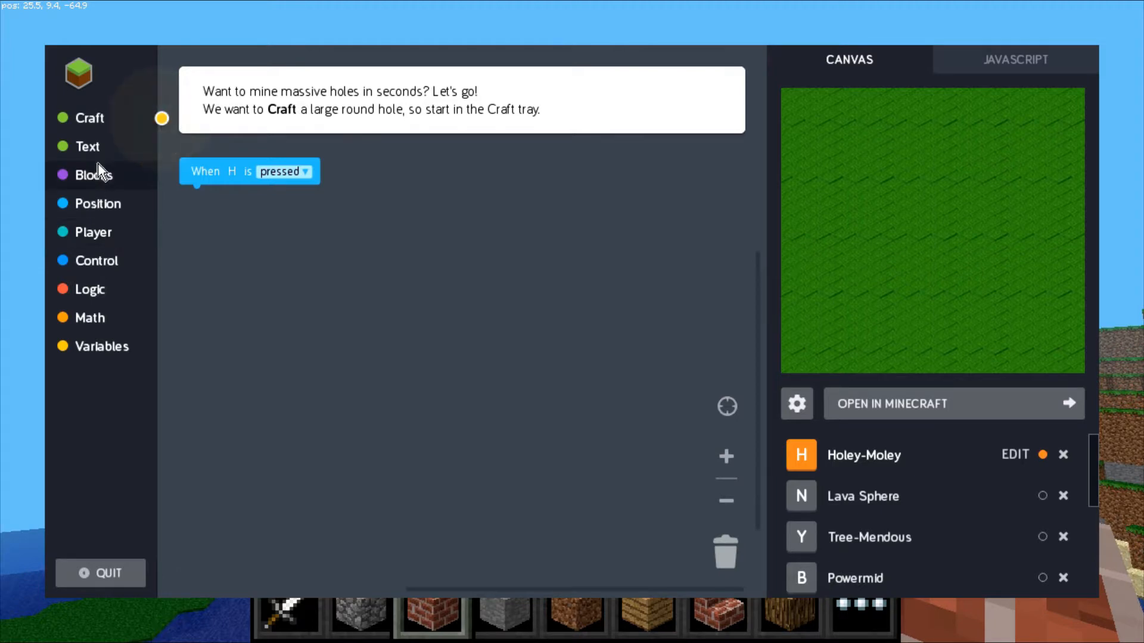
pyautogui.moveTo(102, 346)
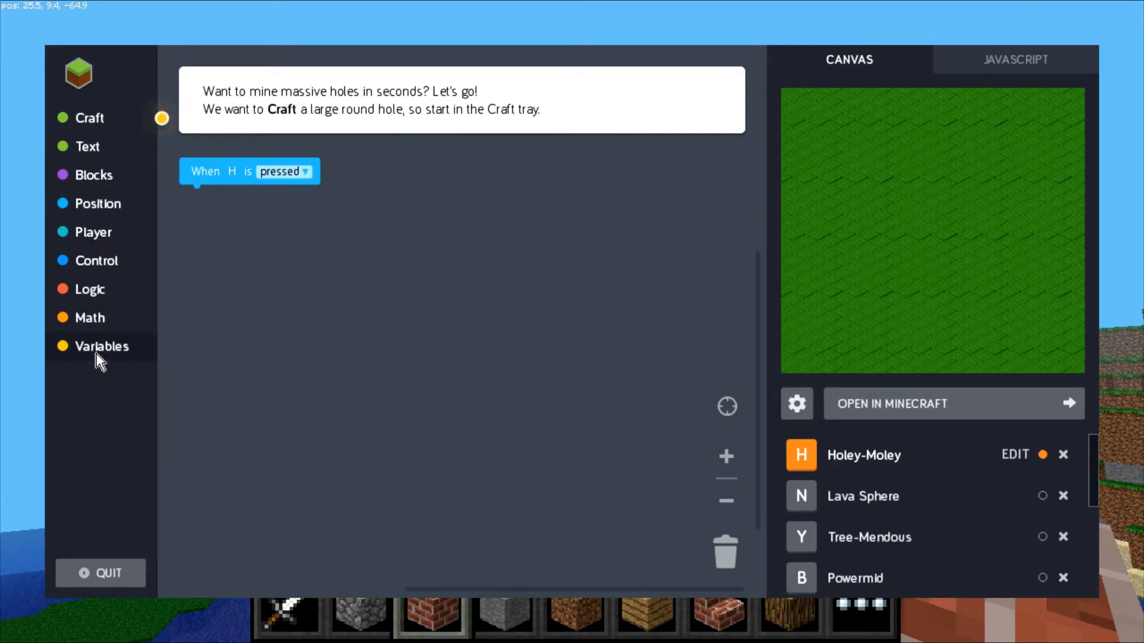
pyautogui.moveTo(153, 371)
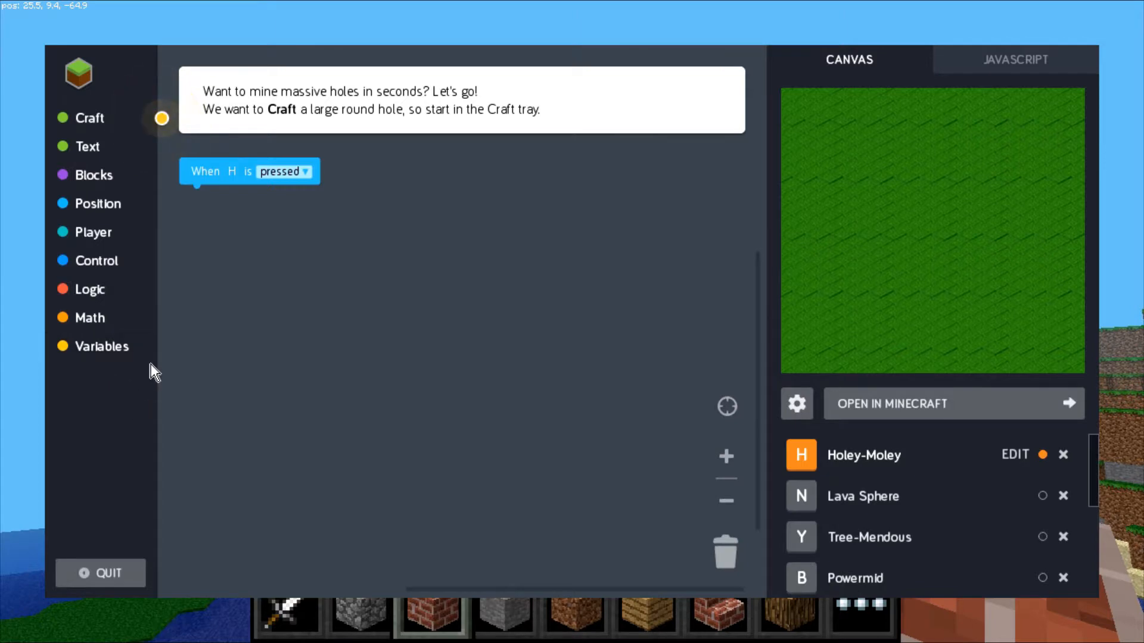
pyautogui.moveTo(419, 381)
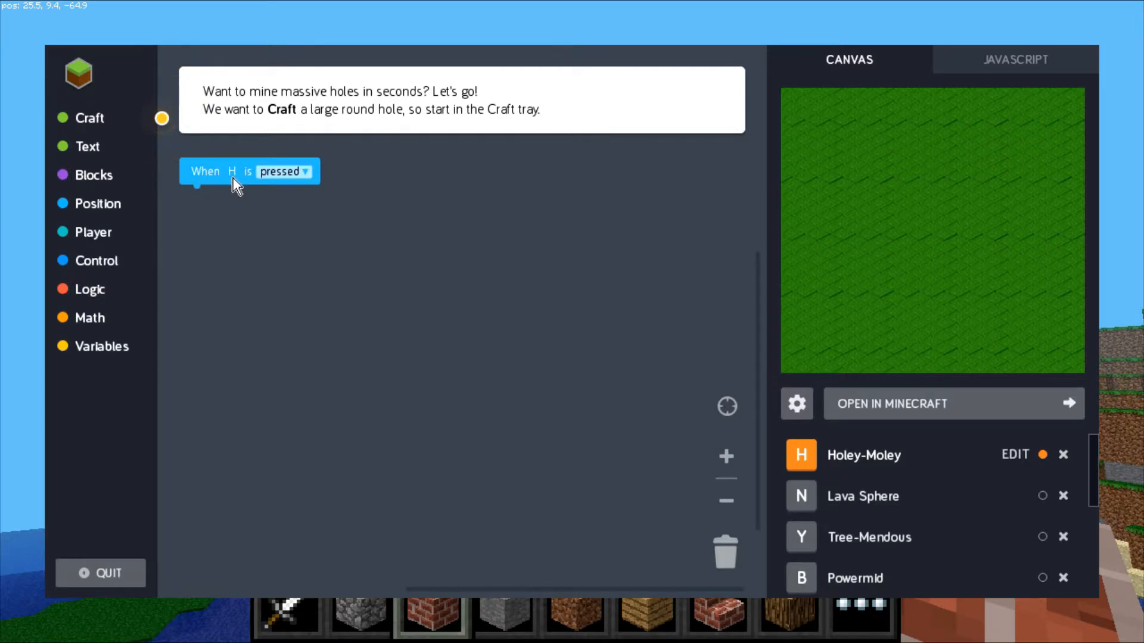
pyautogui.moveTo(221, 292)
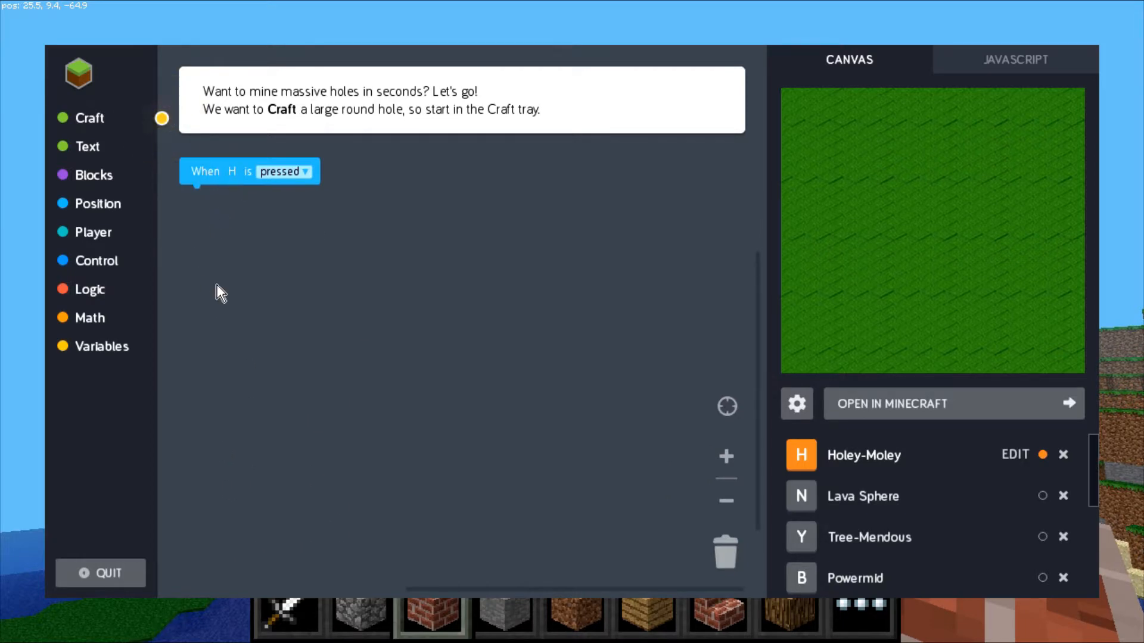
pyautogui.moveTo(976, 189)
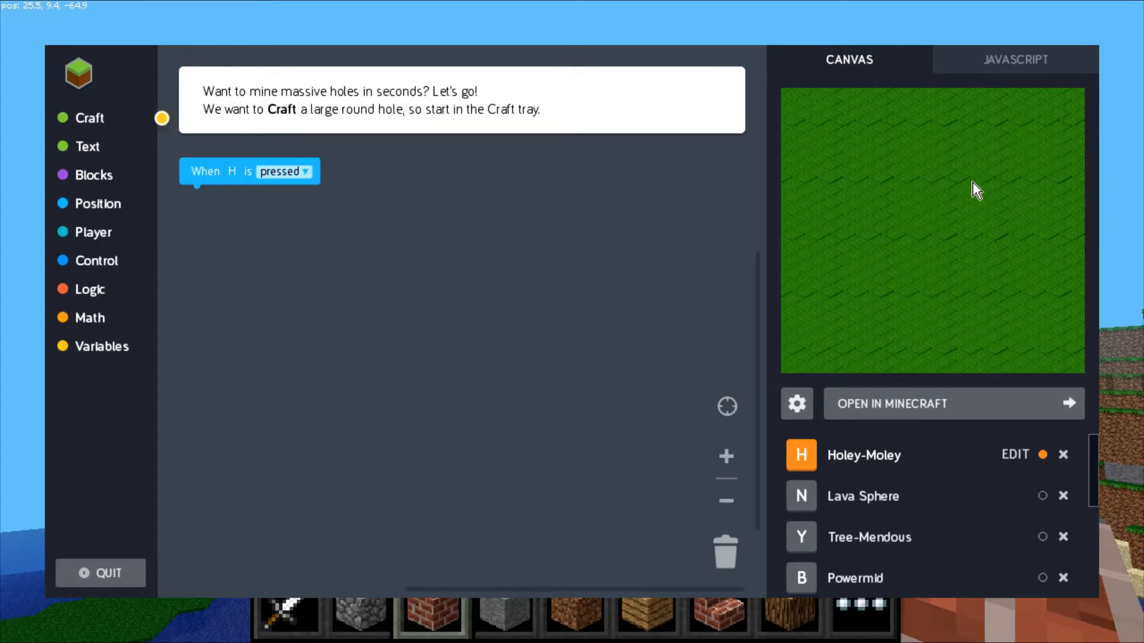
pyautogui.moveTo(913, 243)
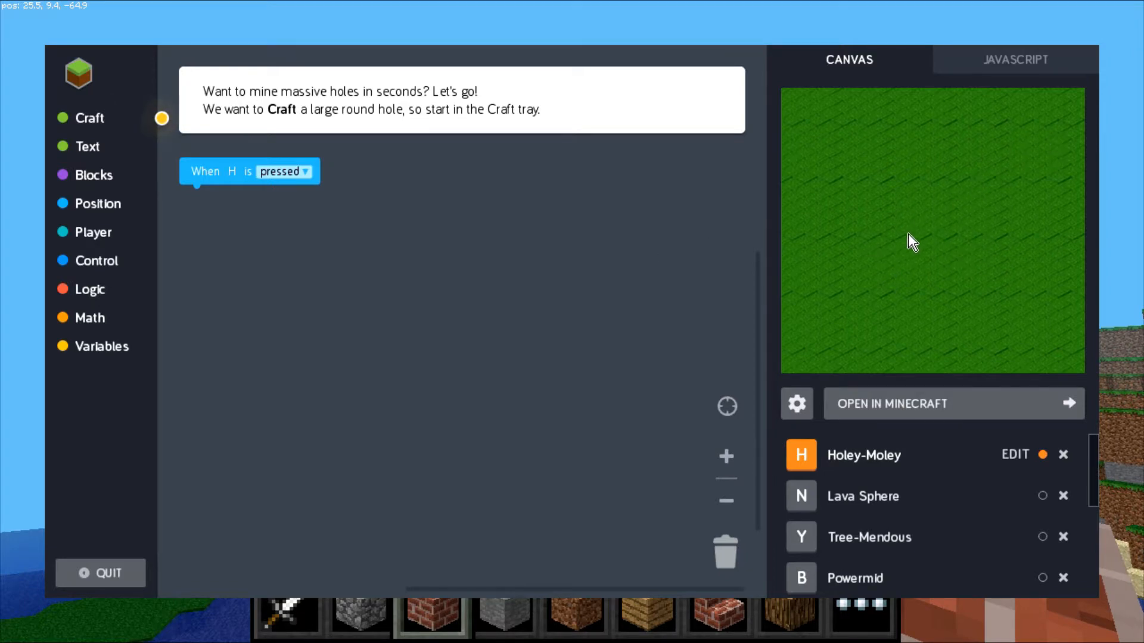
pyautogui.click(1014, 59)
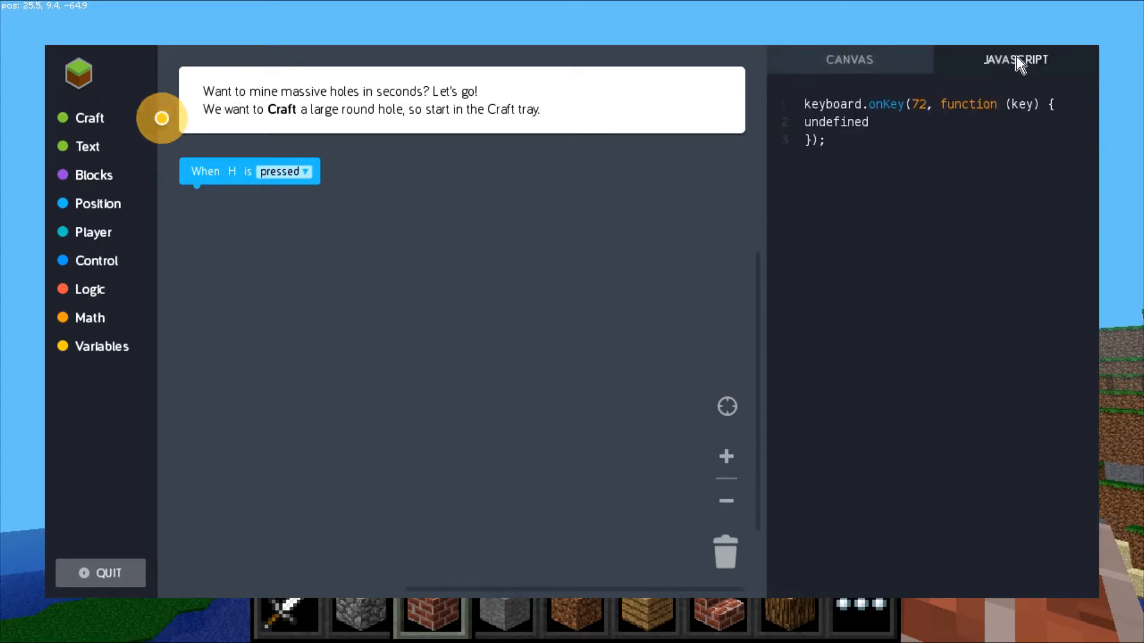
pyautogui.moveTo(855, 198)
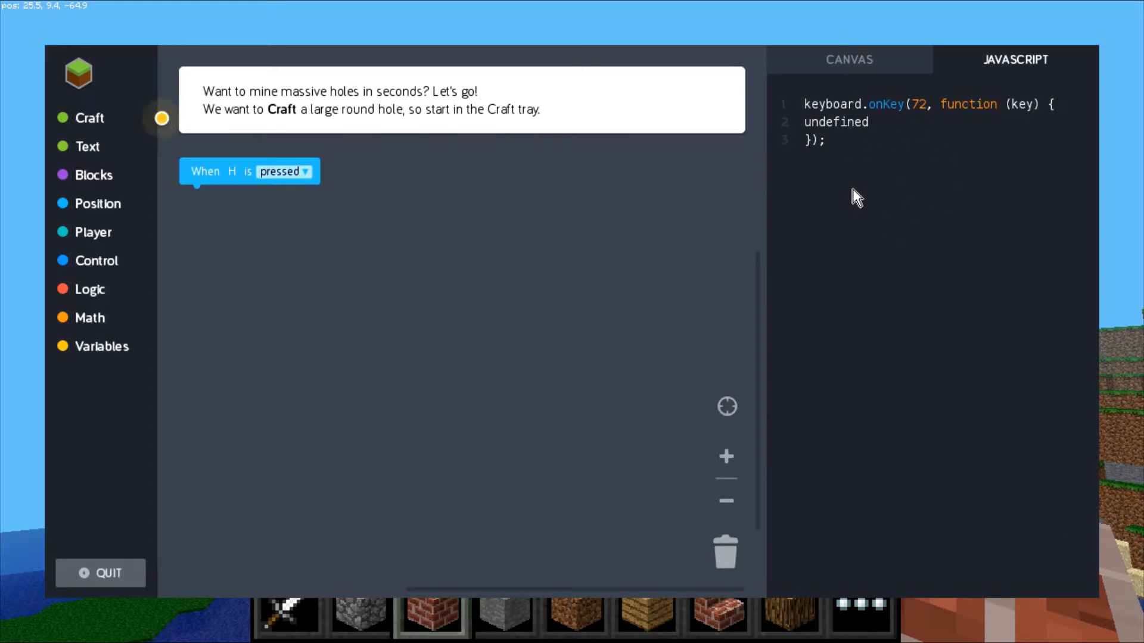
pyautogui.moveTo(806, 188)
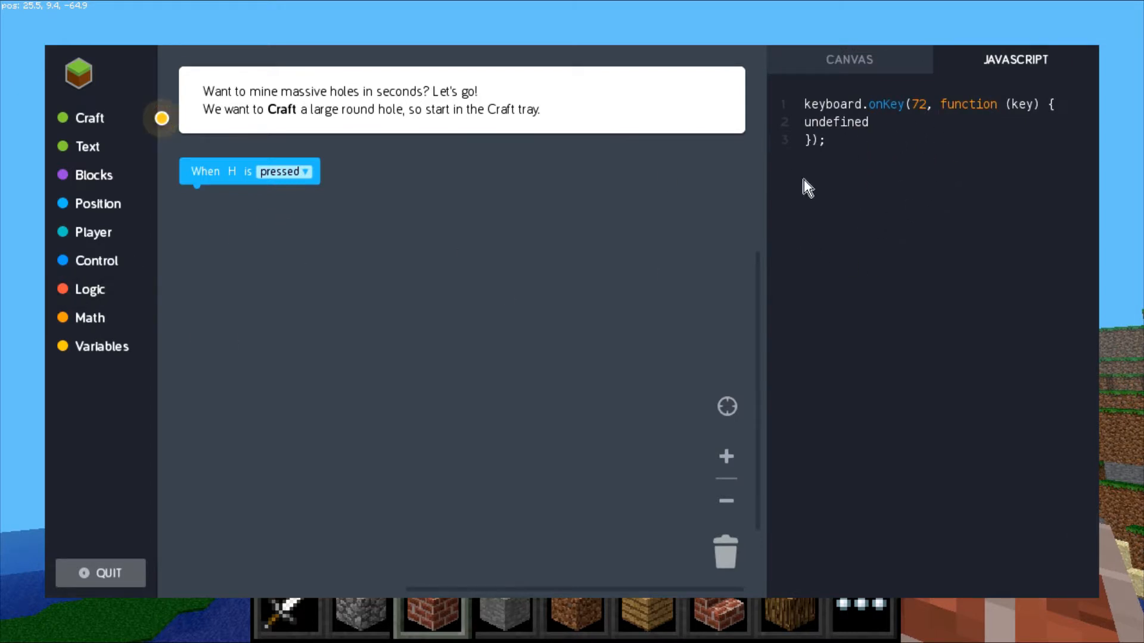
pyautogui.moveTo(823, 59)
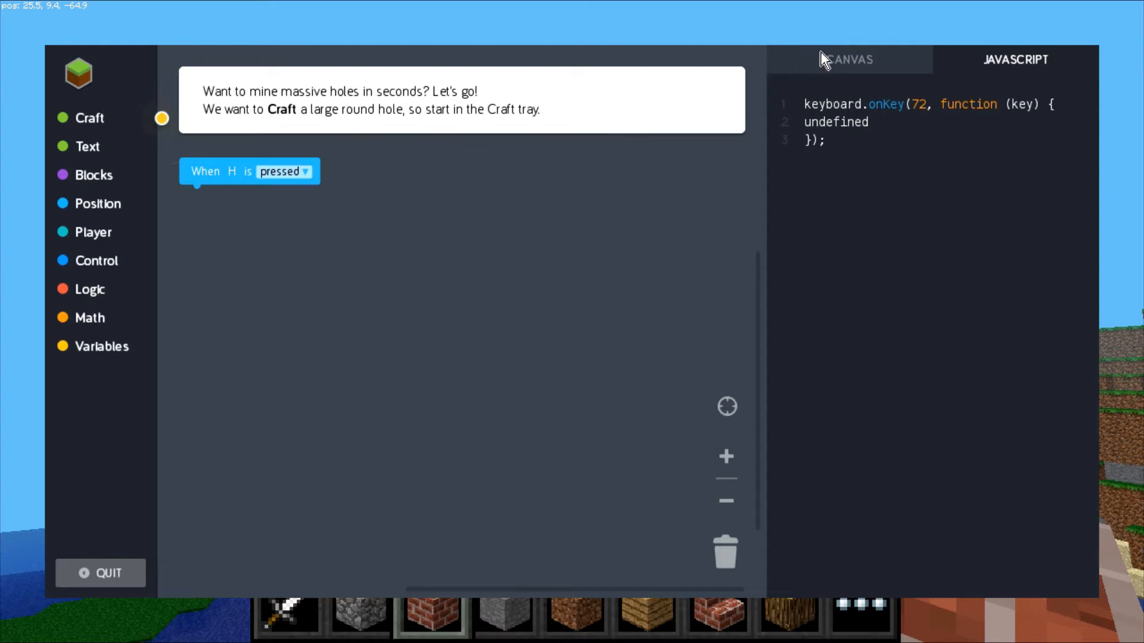
pyautogui.click(848, 59)
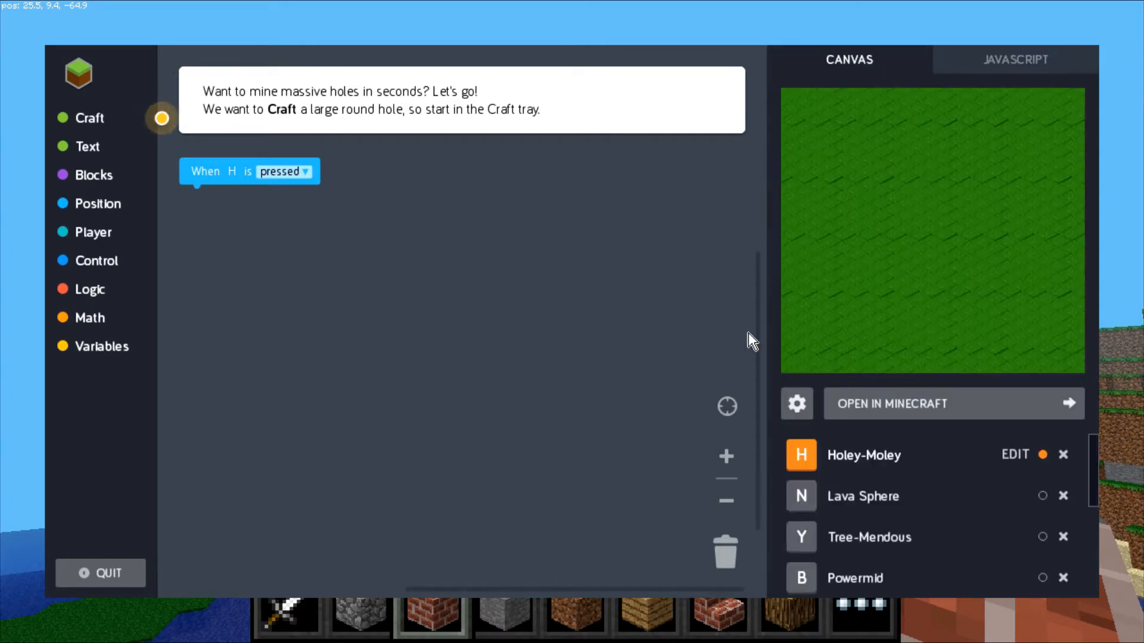
pyautogui.scroll(-3)
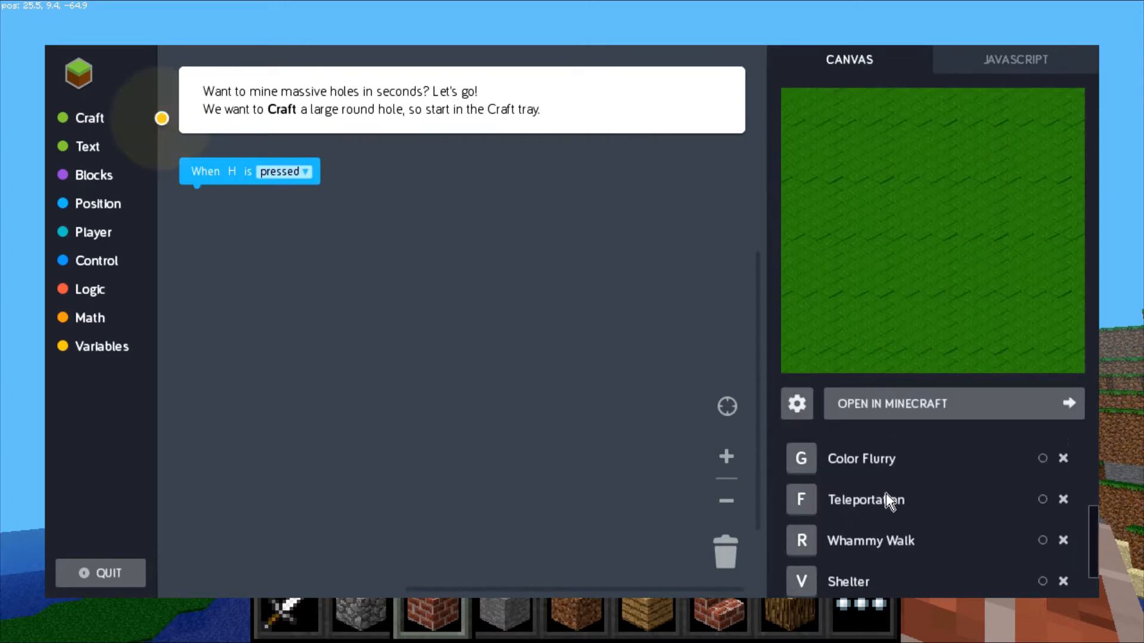
pyautogui.scroll(3)
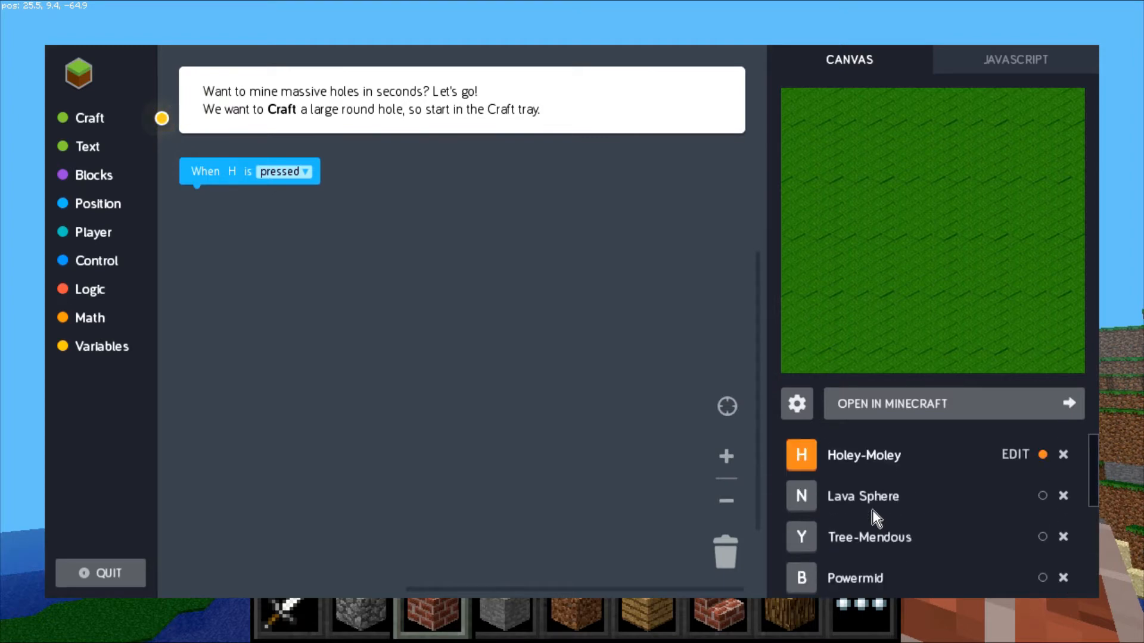
pyautogui.moveTo(356, 309)
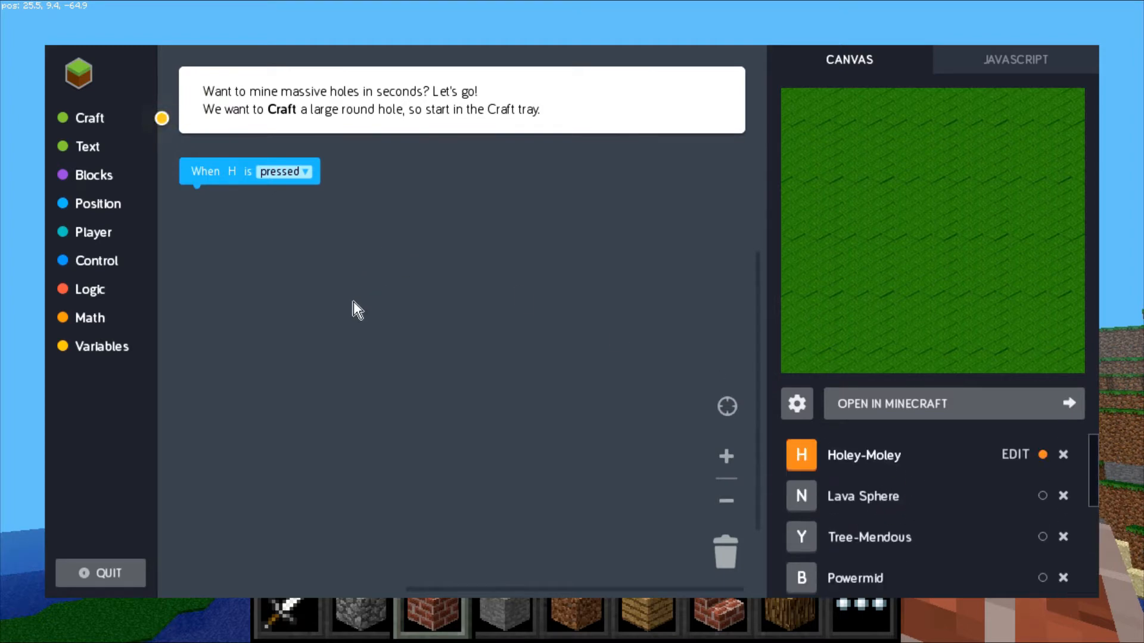
pyautogui.moveTo(188, 283)
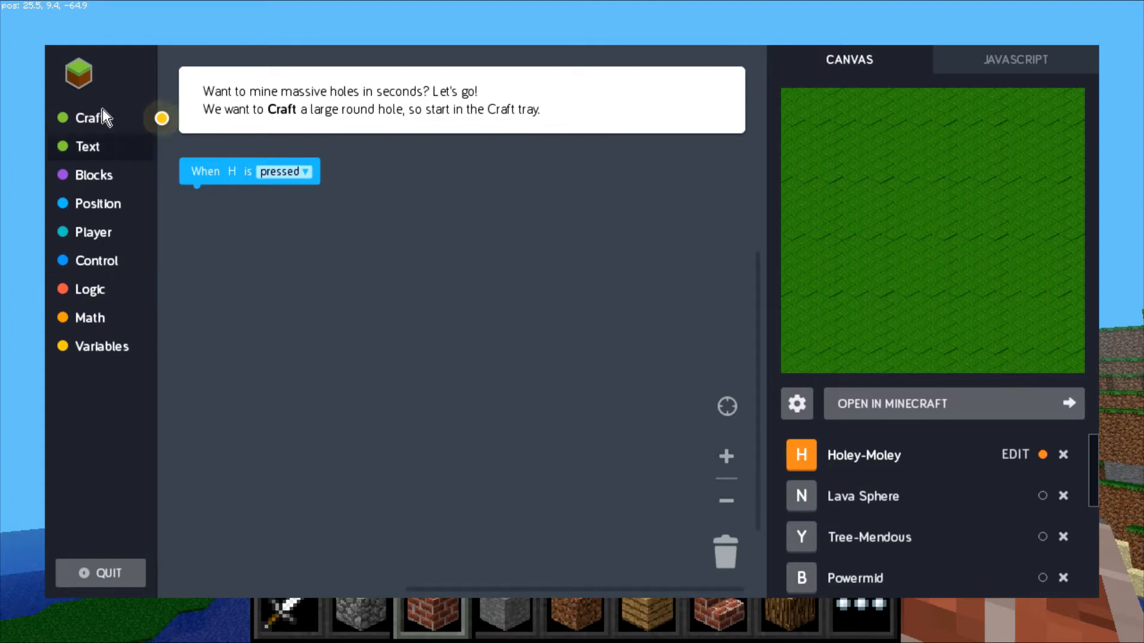
# Add a Create block under the H trigger and switch its shape from cube to sphere.
pyautogui.click(89, 117)
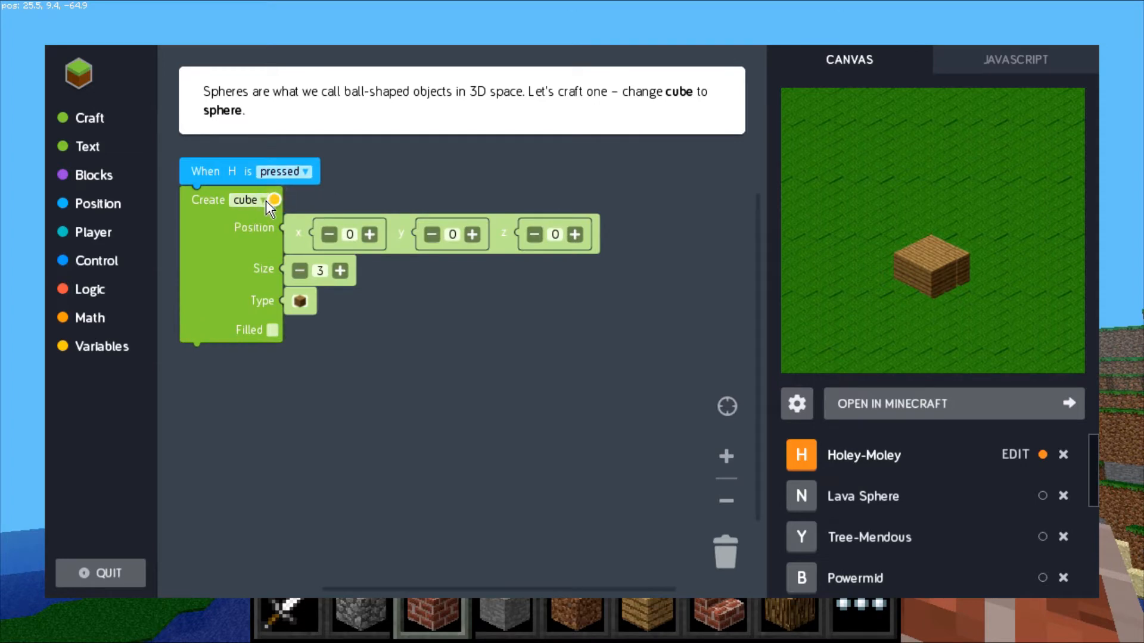
pyautogui.click(251, 200)
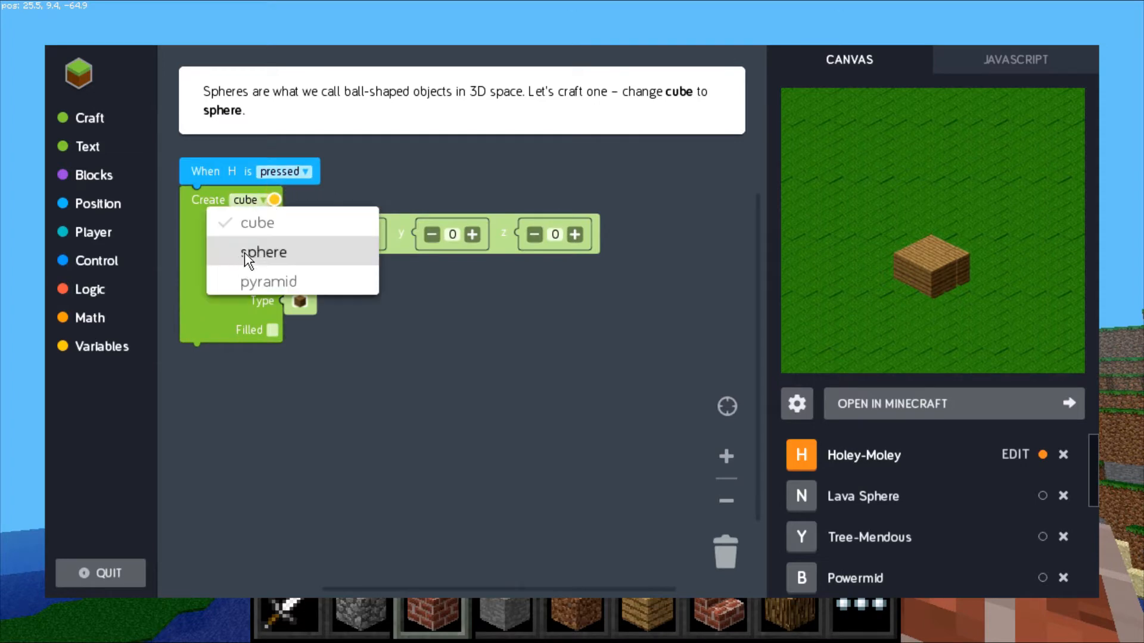
pyautogui.moveTo(277, 264)
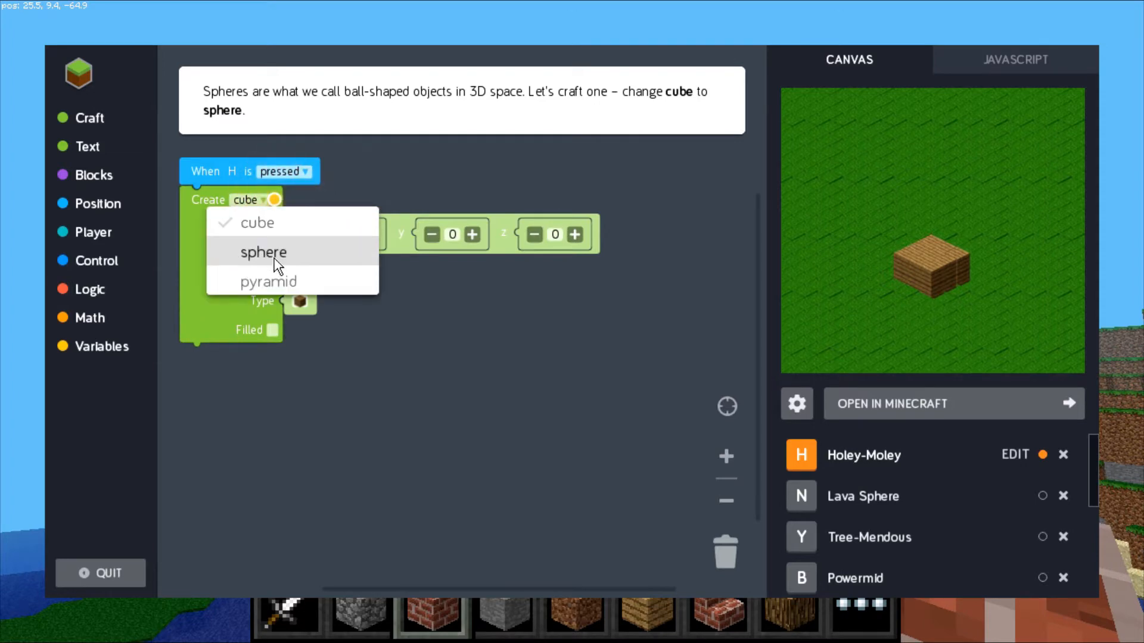
pyautogui.click(264, 253)
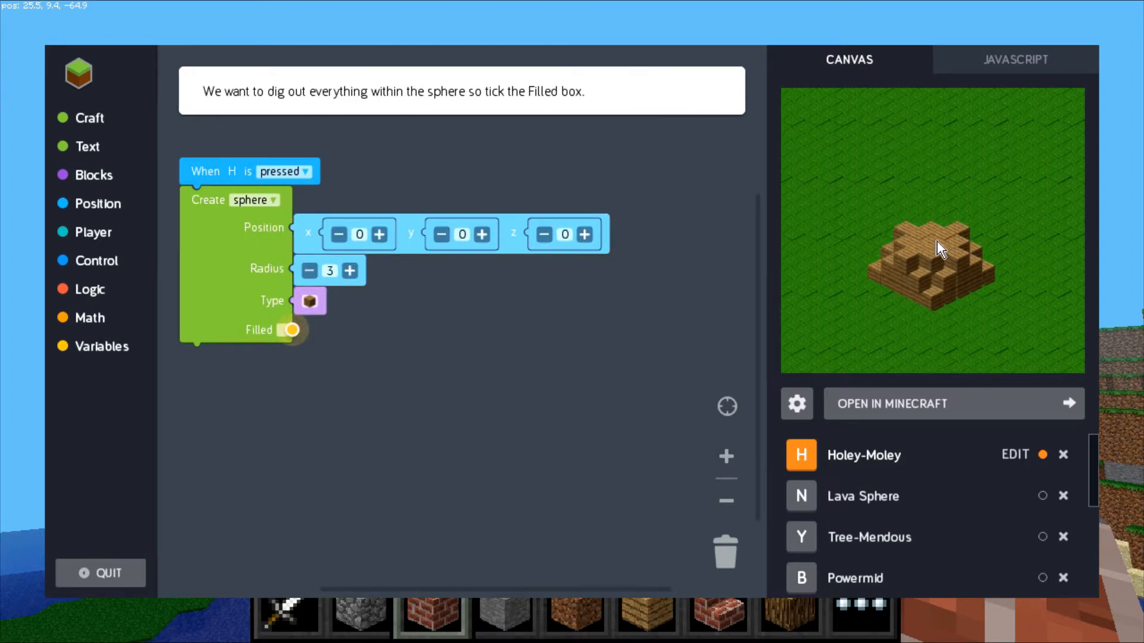
# Make the sphere filled and set its radius to 7.
pyautogui.click(309, 301)
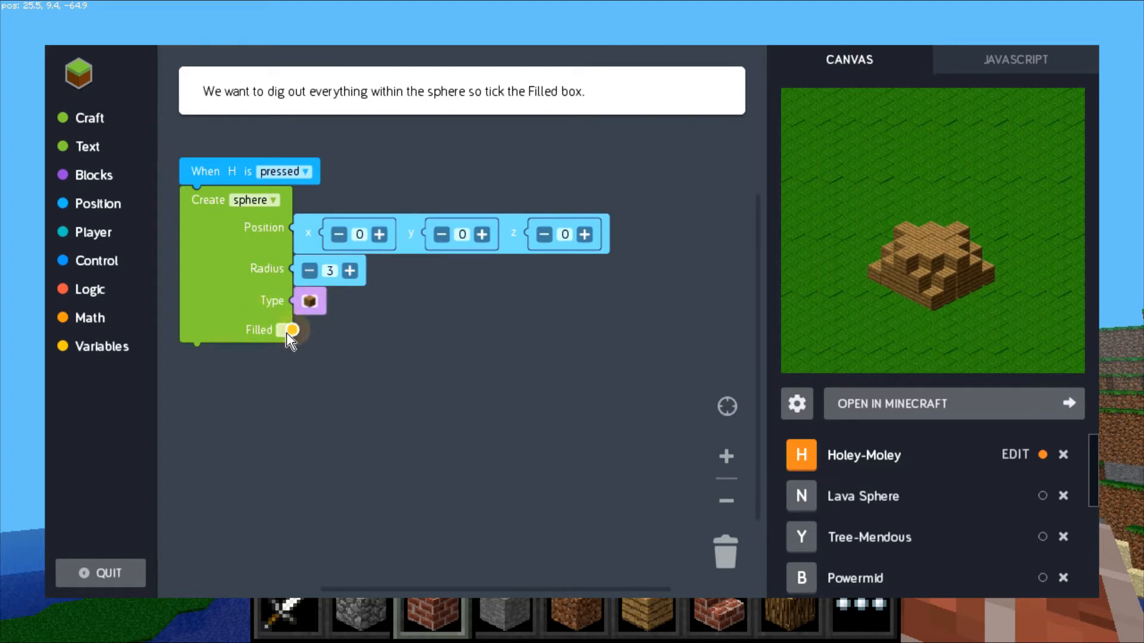
pyautogui.click(292, 330)
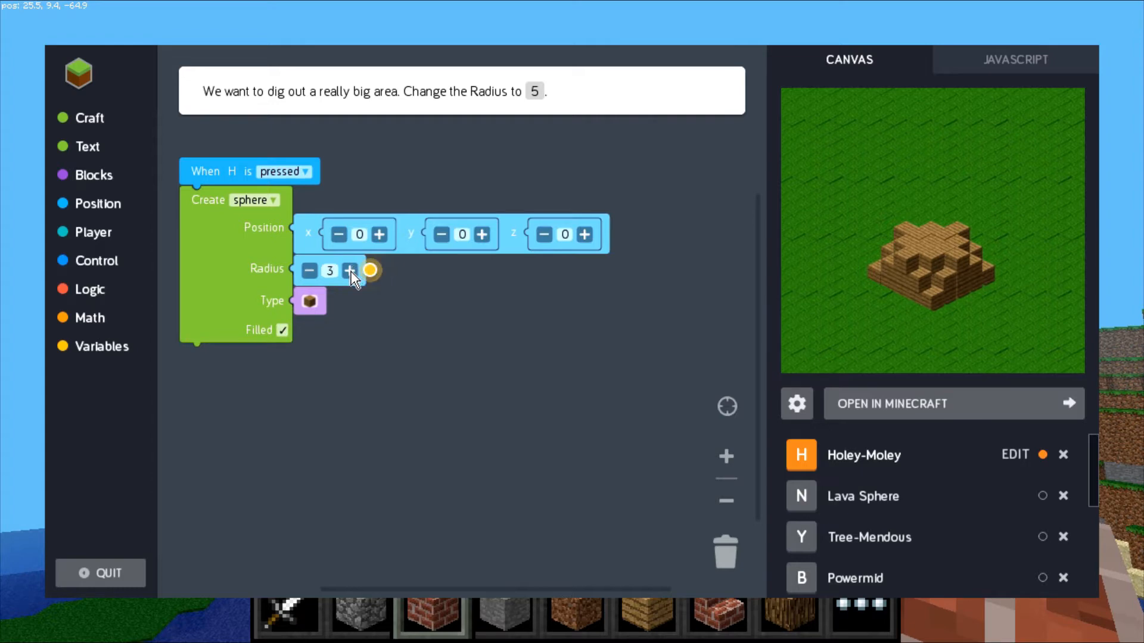
pyautogui.click(351, 271)
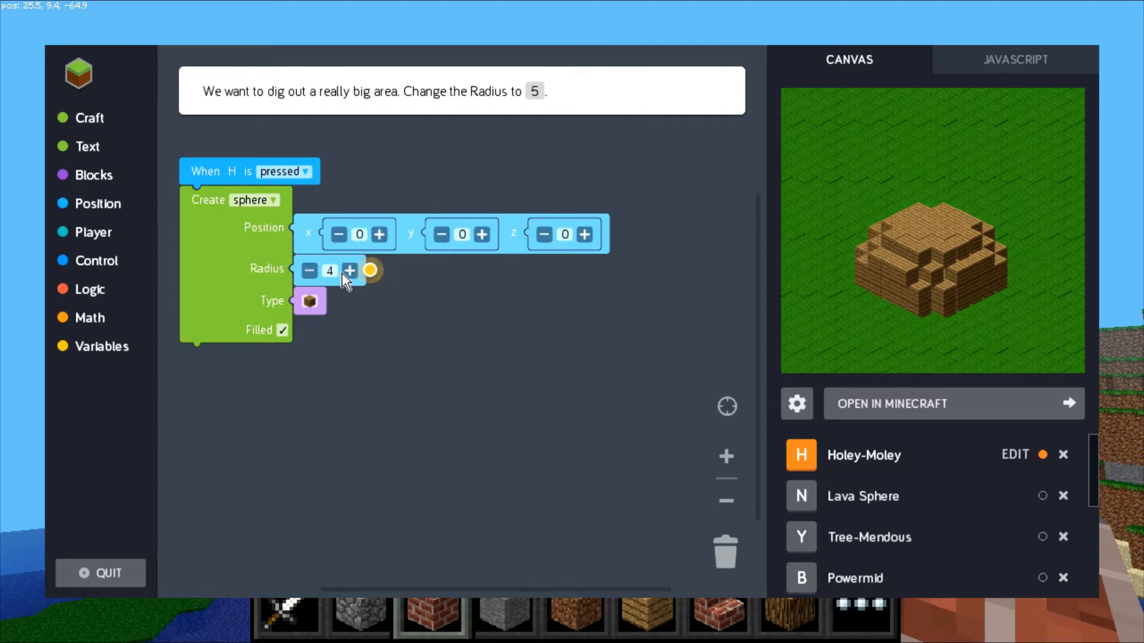
pyautogui.click(350, 271)
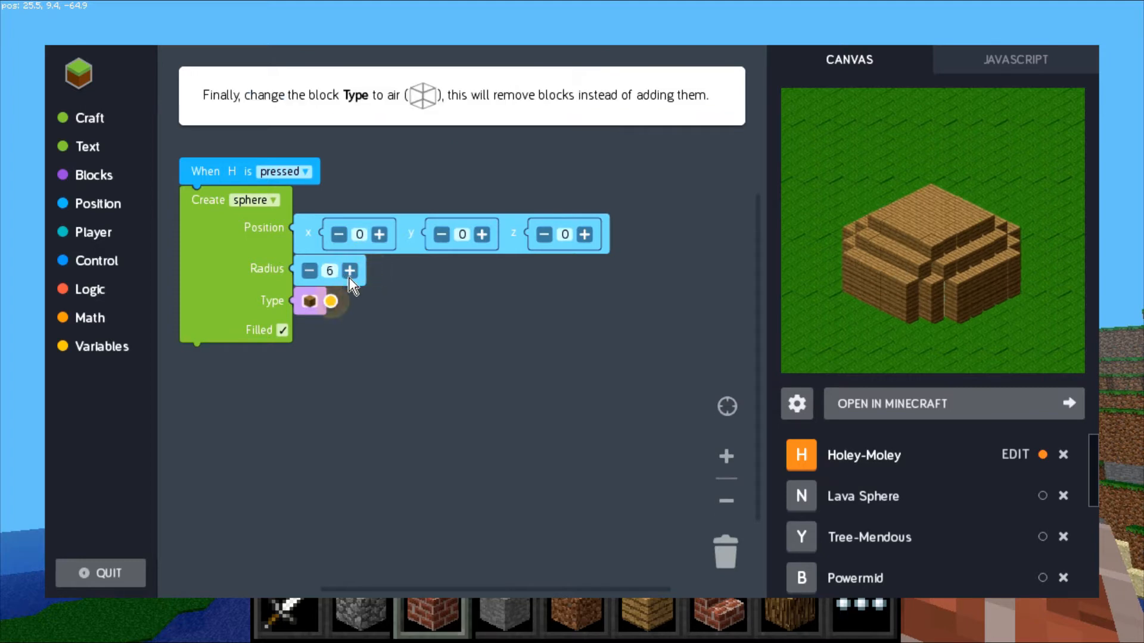
pyautogui.click(350, 271)
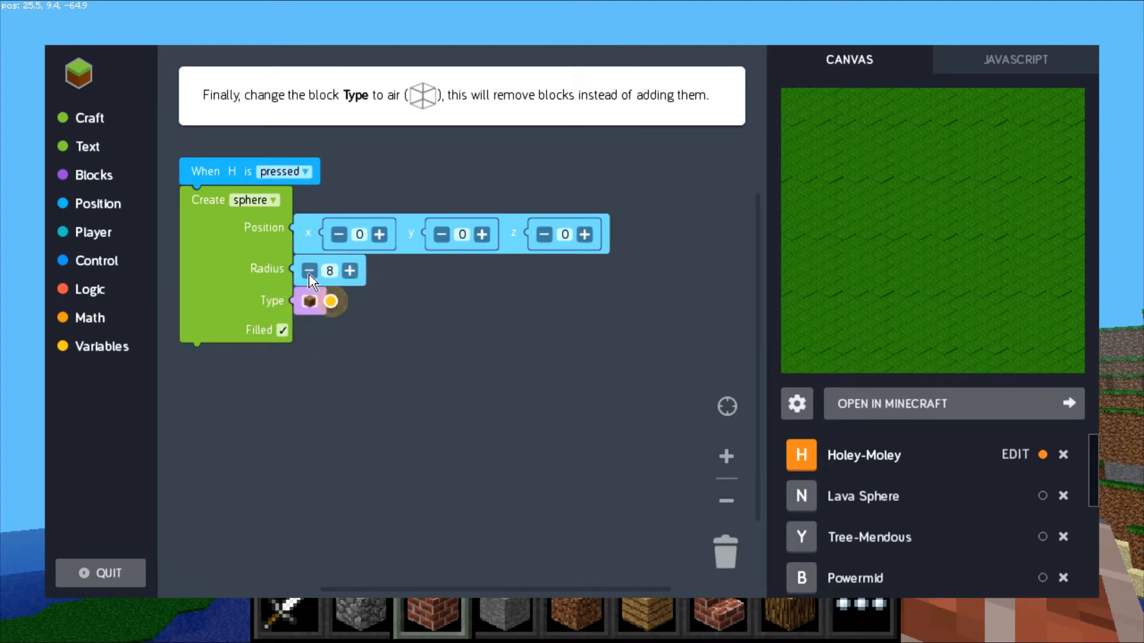
pyautogui.click(308, 271)
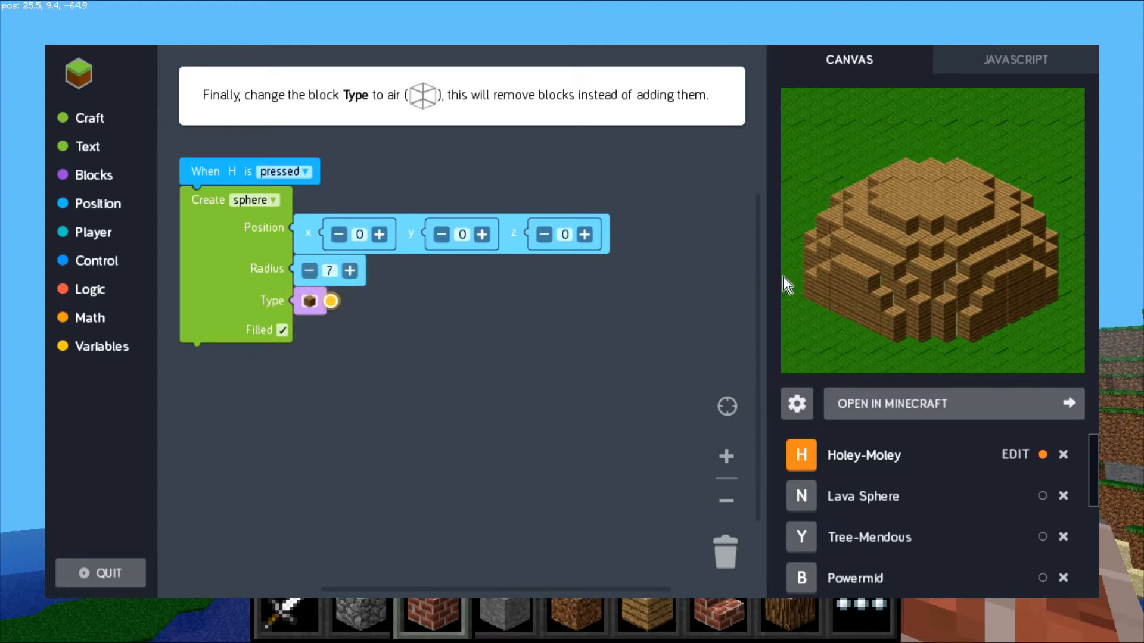
pyautogui.moveTo(1017, 281)
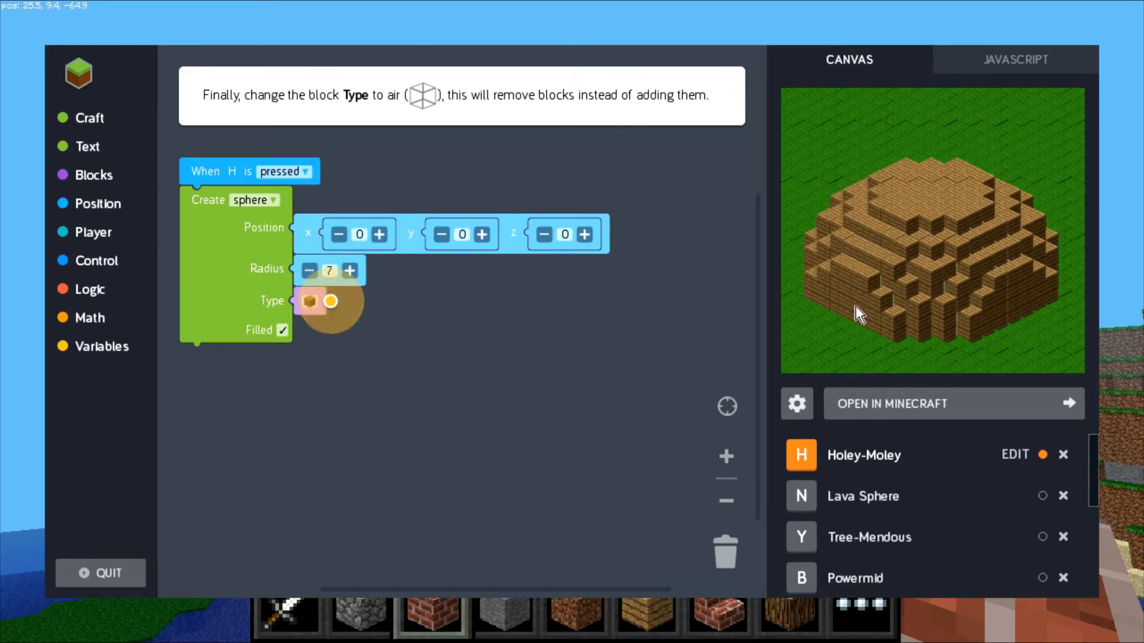
# Set the sphere's block type to air so it digs a round hole.
pyautogui.click(310, 300)
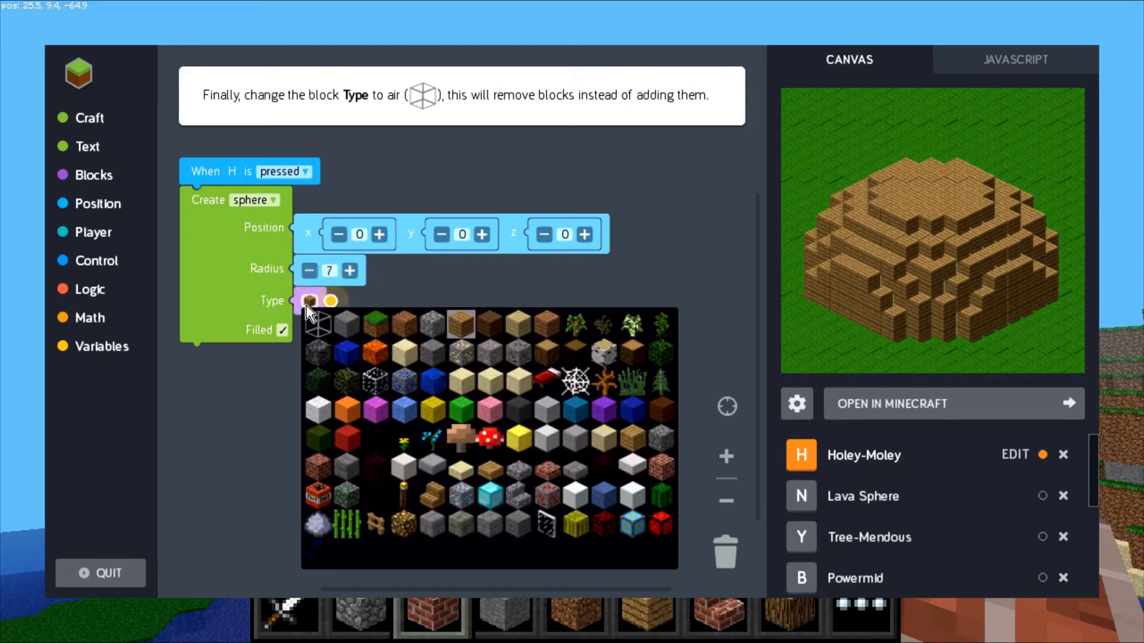
pyautogui.moveTo(317, 328)
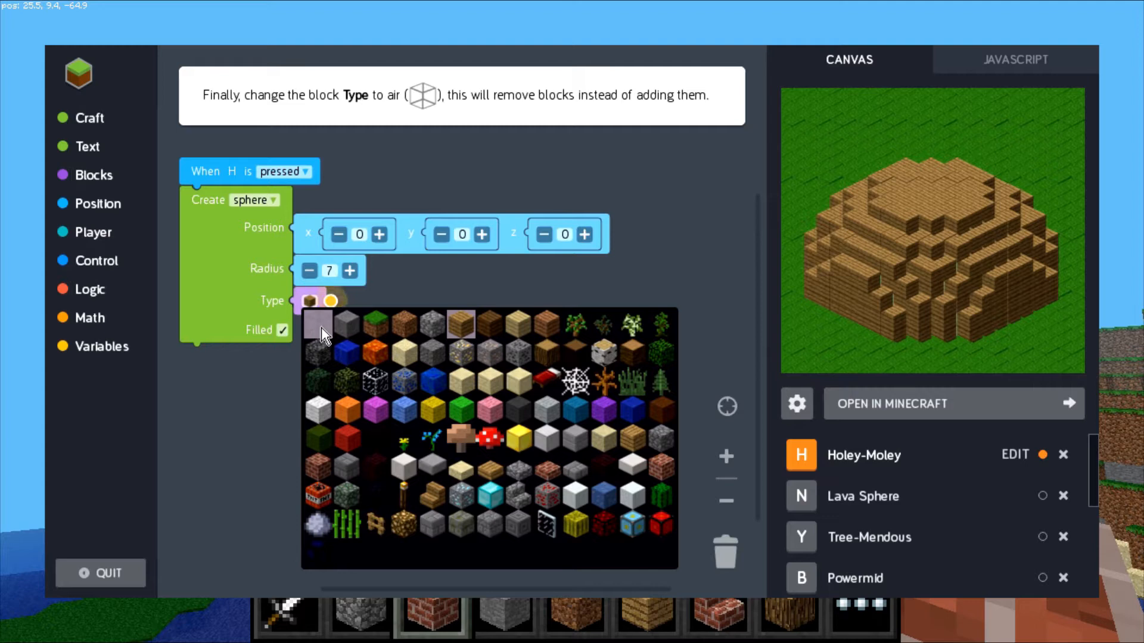
pyautogui.click(318, 326)
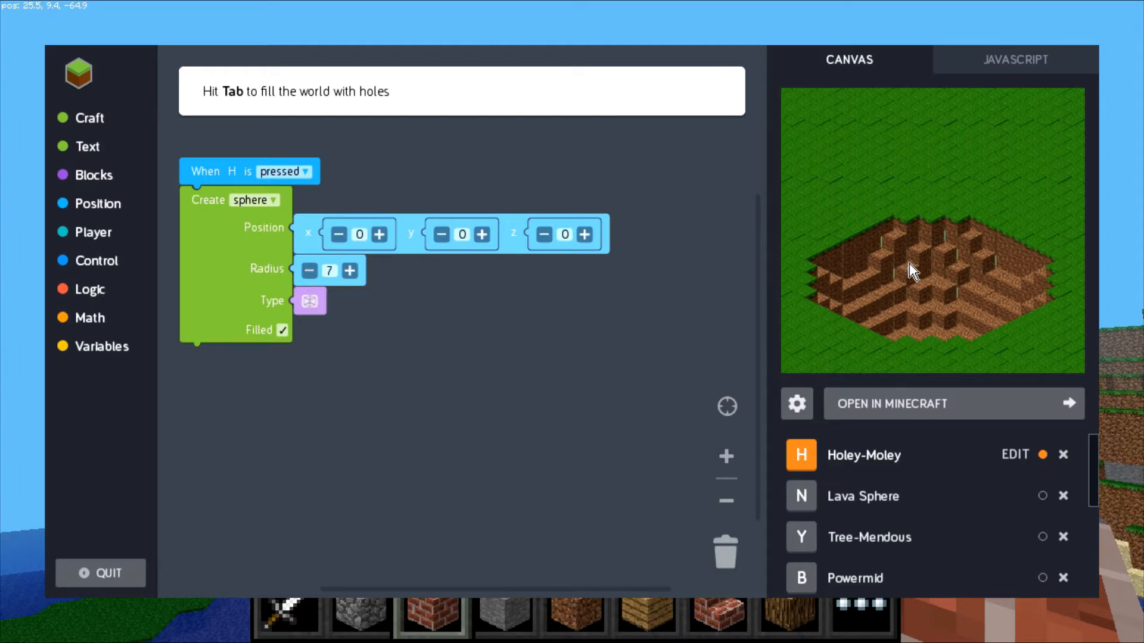
pyautogui.moveTo(341, 384)
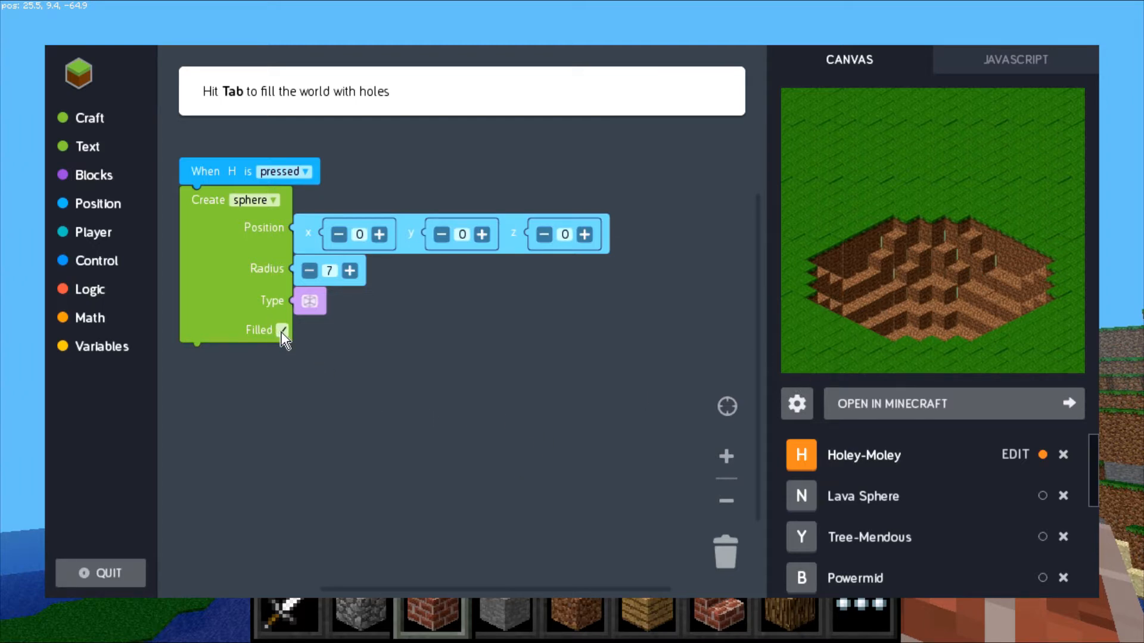
# Keep the air sphere filled and return to the Minecraft world to try the code.
pyautogui.click(283, 329)
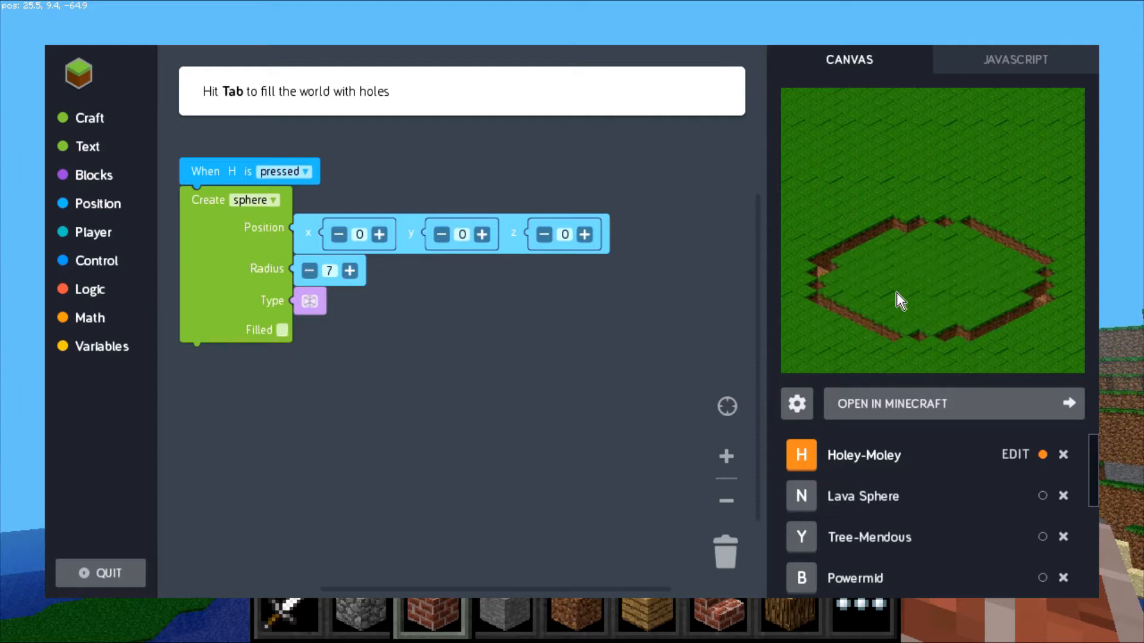
pyautogui.moveTo(864, 243)
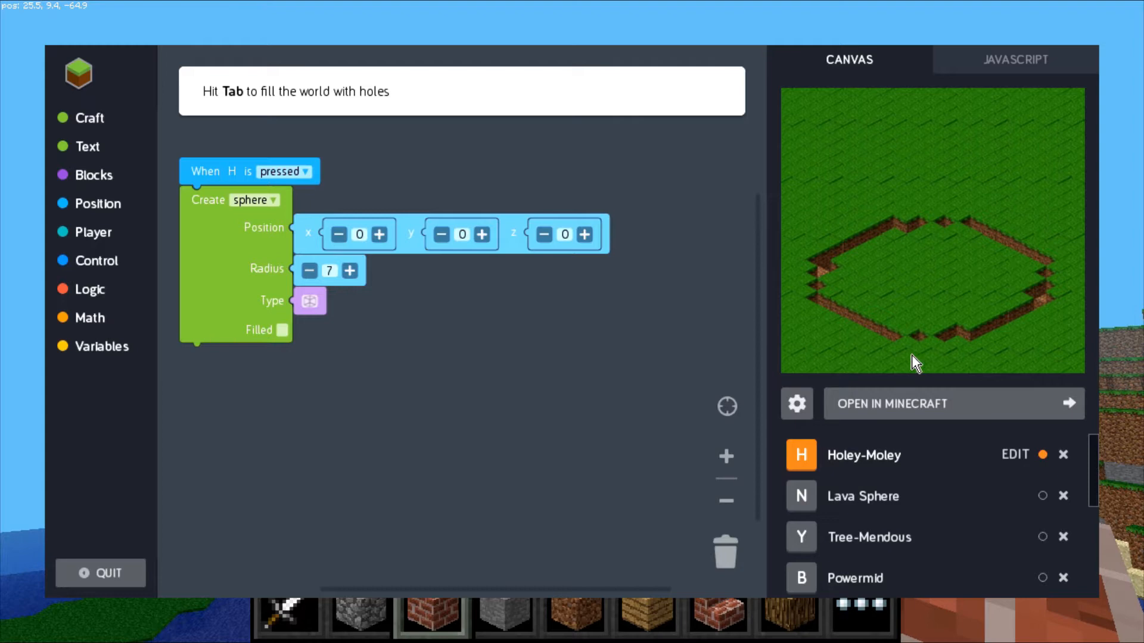
pyautogui.moveTo(940, 308)
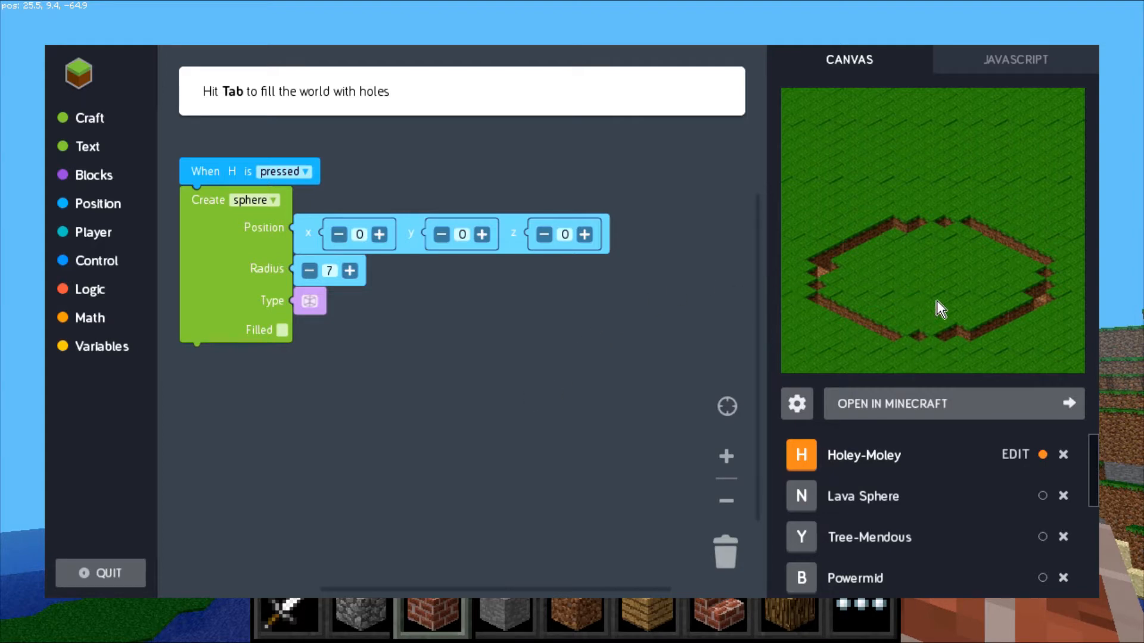
pyautogui.moveTo(859, 296)
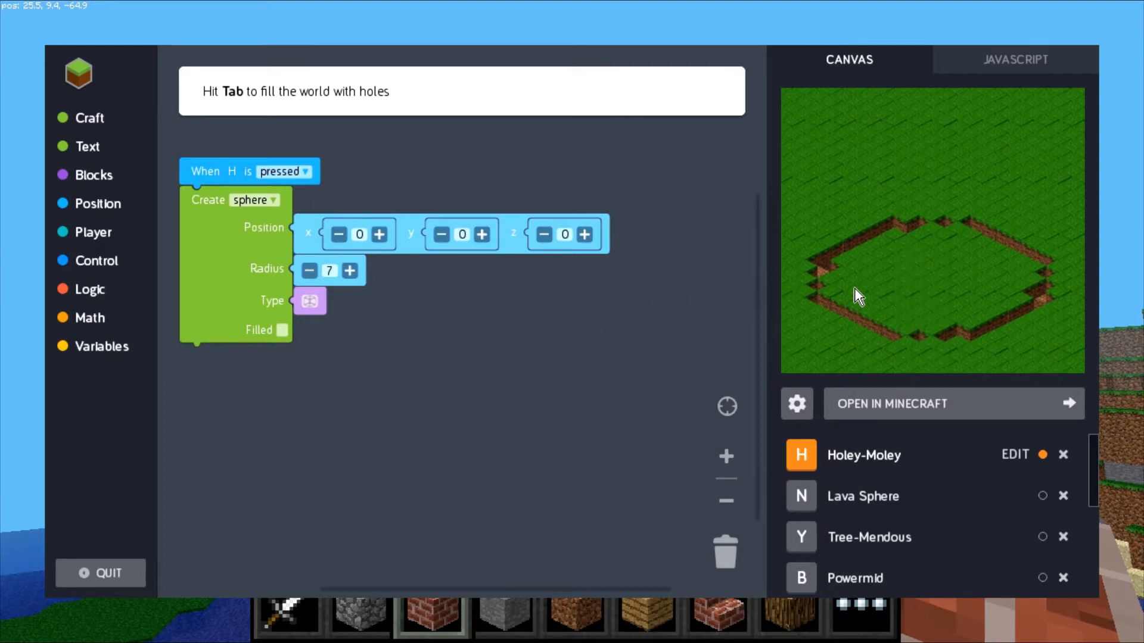
pyautogui.moveTo(307, 357)
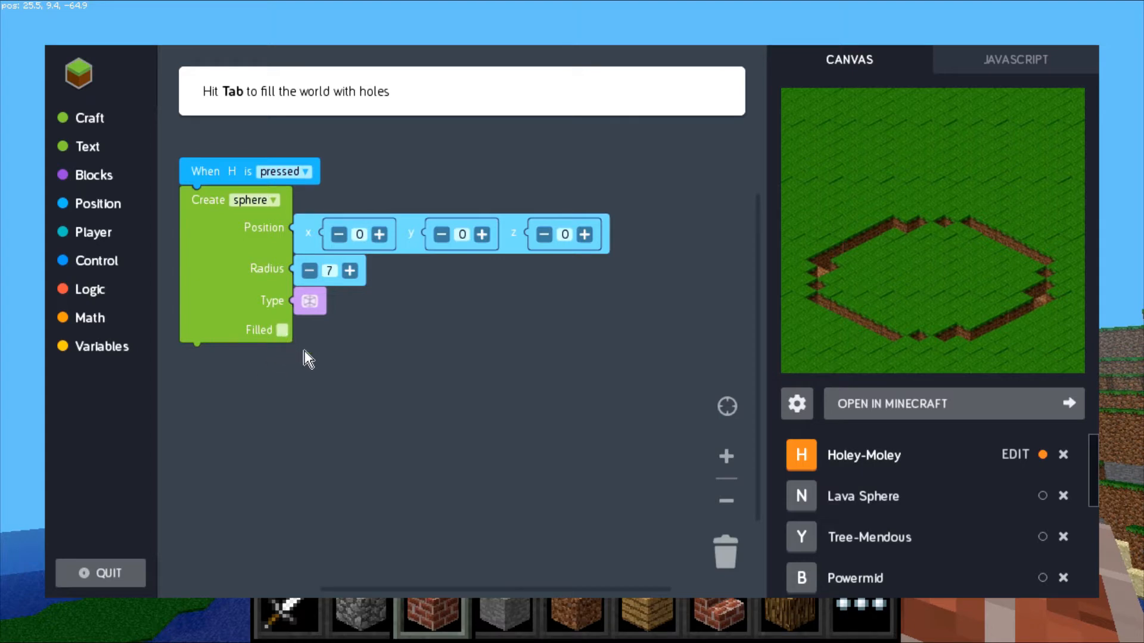
pyautogui.moveTo(379, 419)
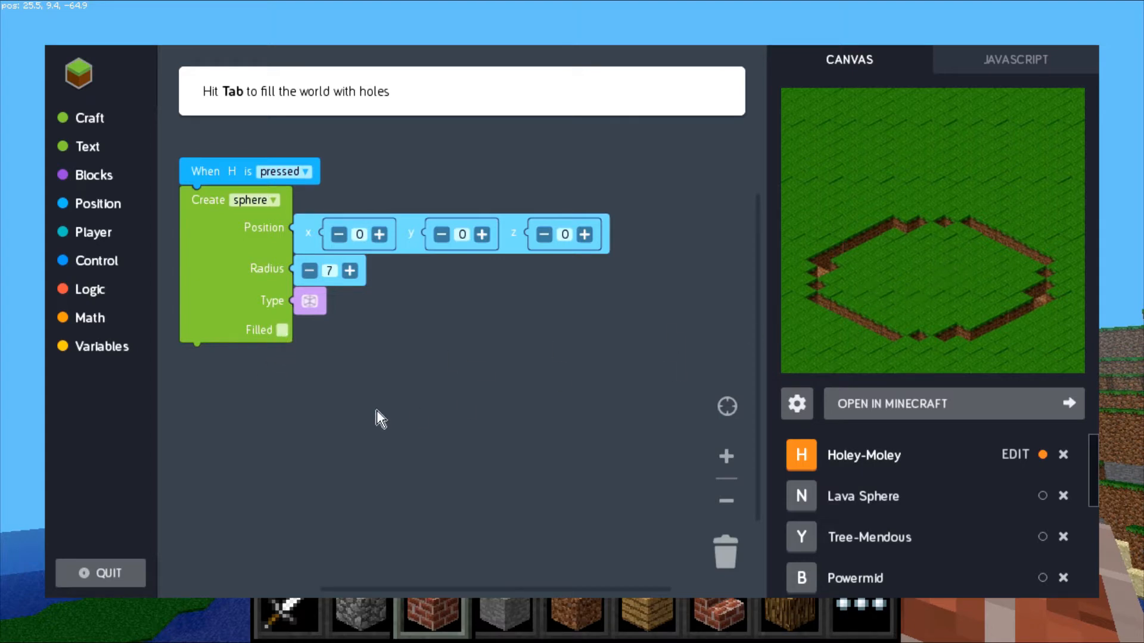
pyautogui.moveTo(277, 365)
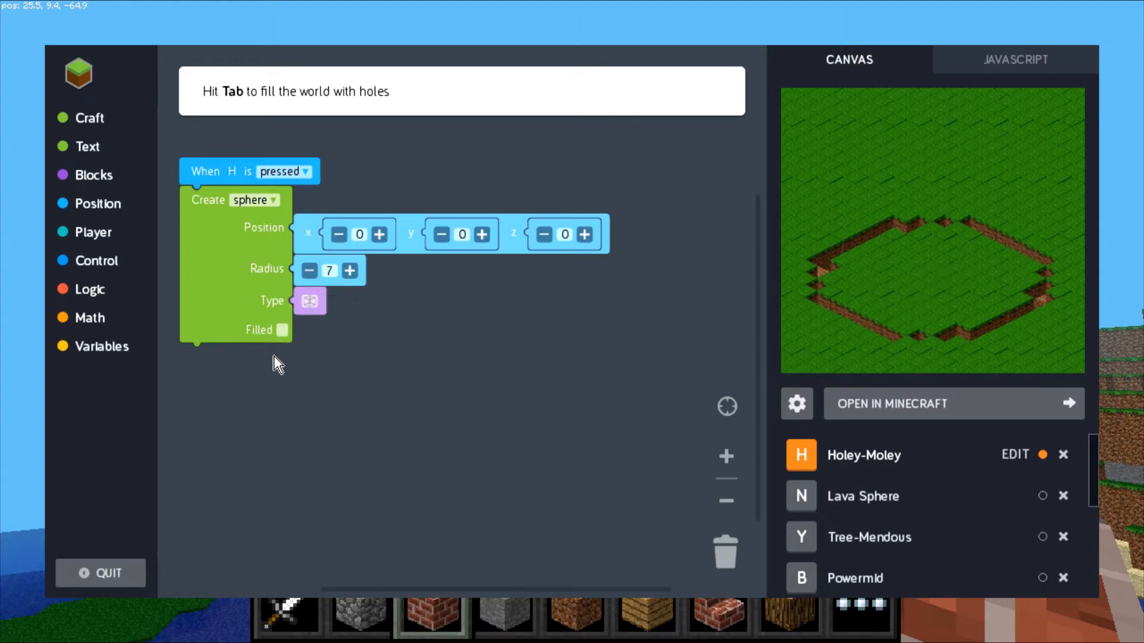
pyautogui.moveTo(692, 285)
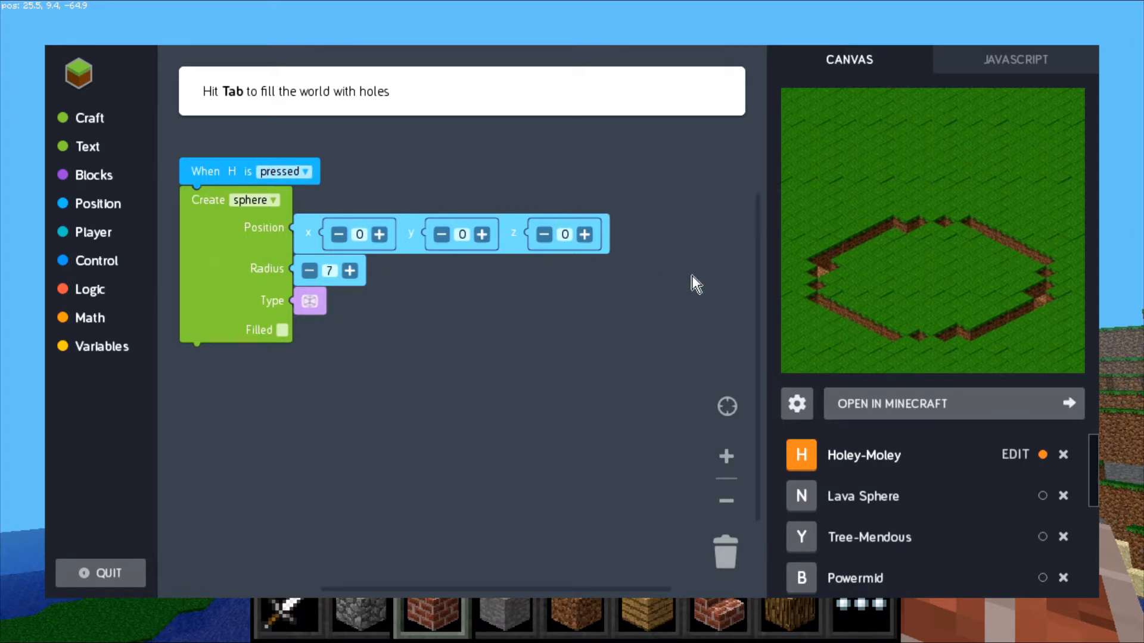
pyautogui.click(283, 330)
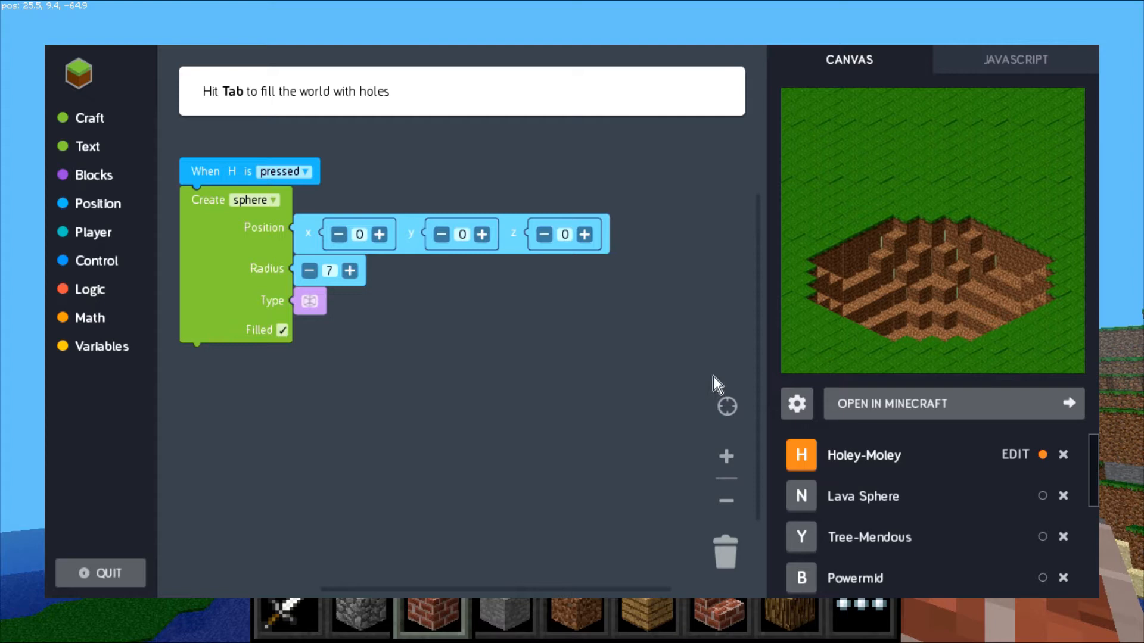
pyautogui.moveTo(838, 413)
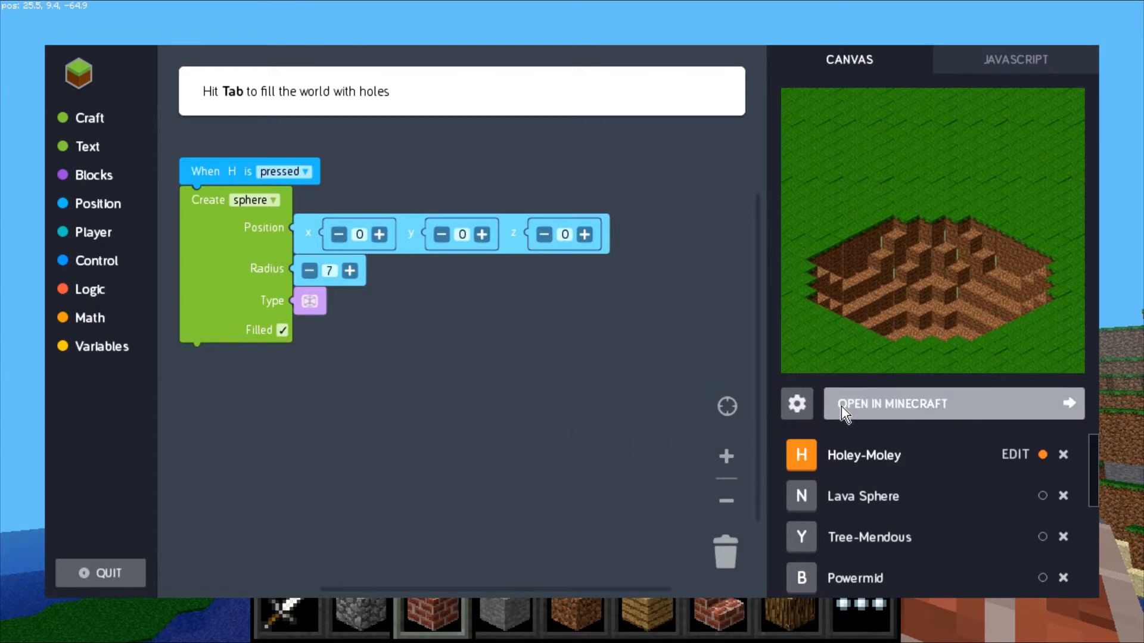
pyautogui.click(893, 404)
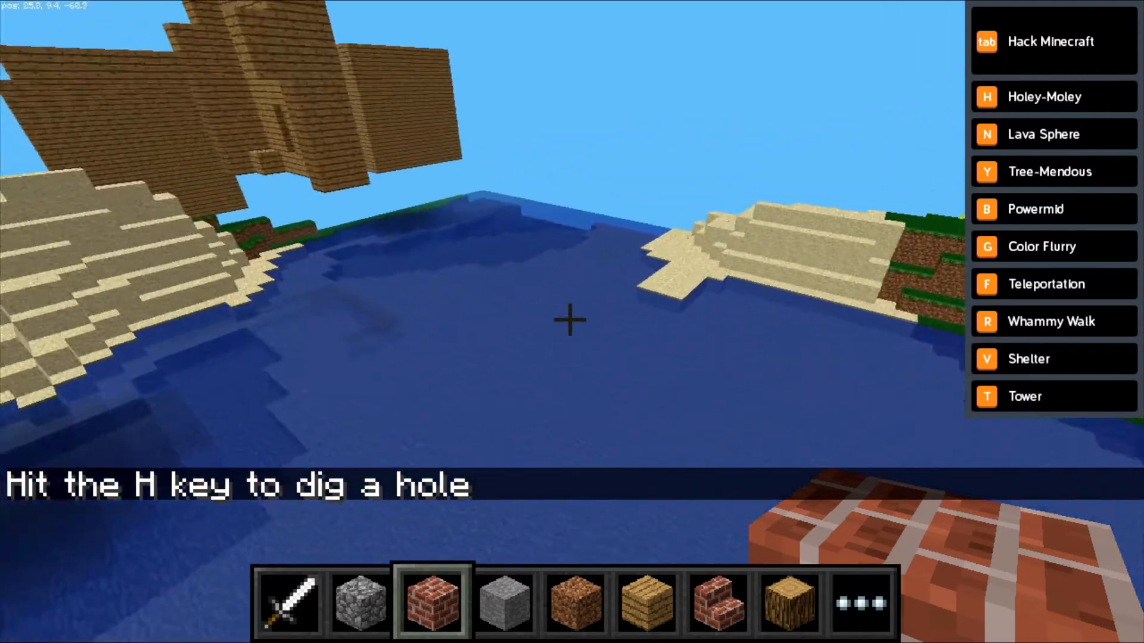
# Dig spherical holes in the grass with the H power, deepening them repeatedly.
pyautogui.press('n')
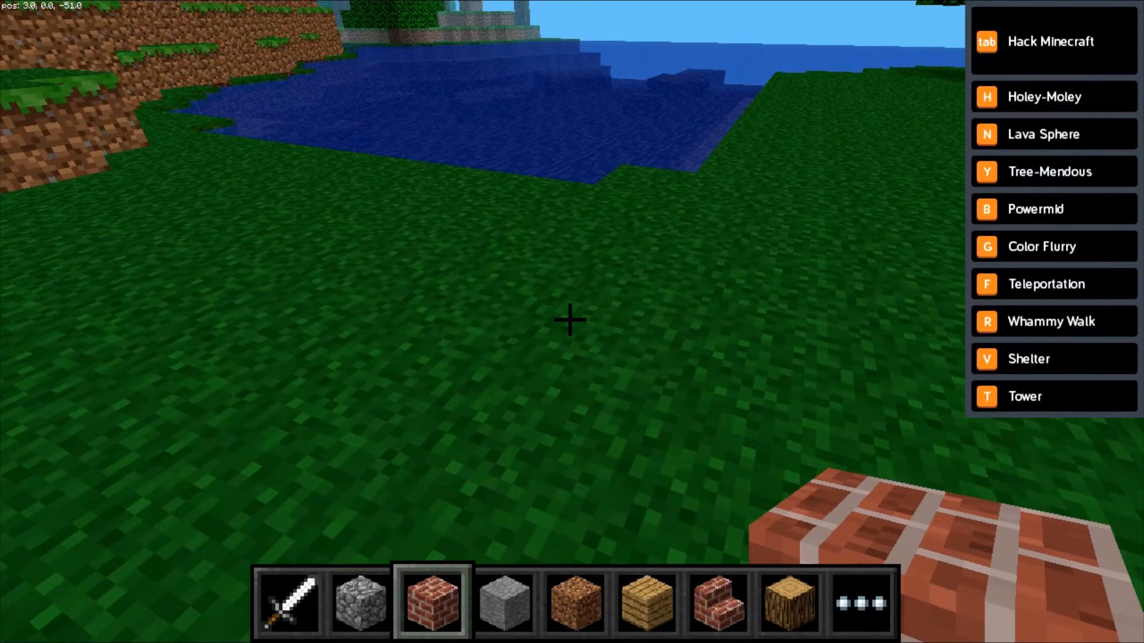
pyautogui.press('h')
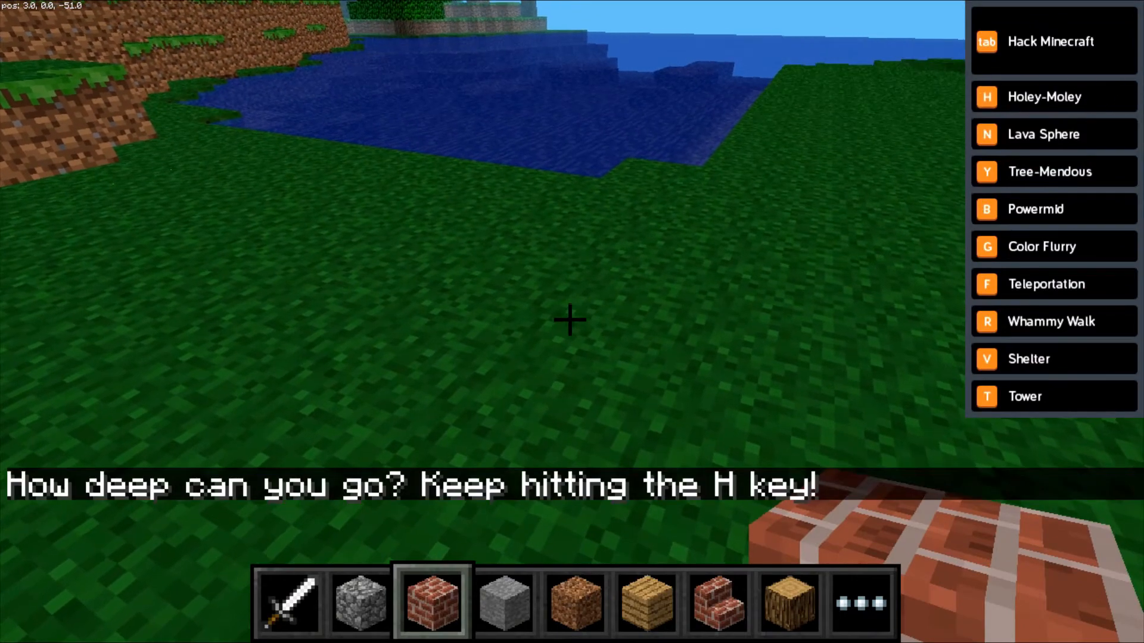
pyautogui.press('h')
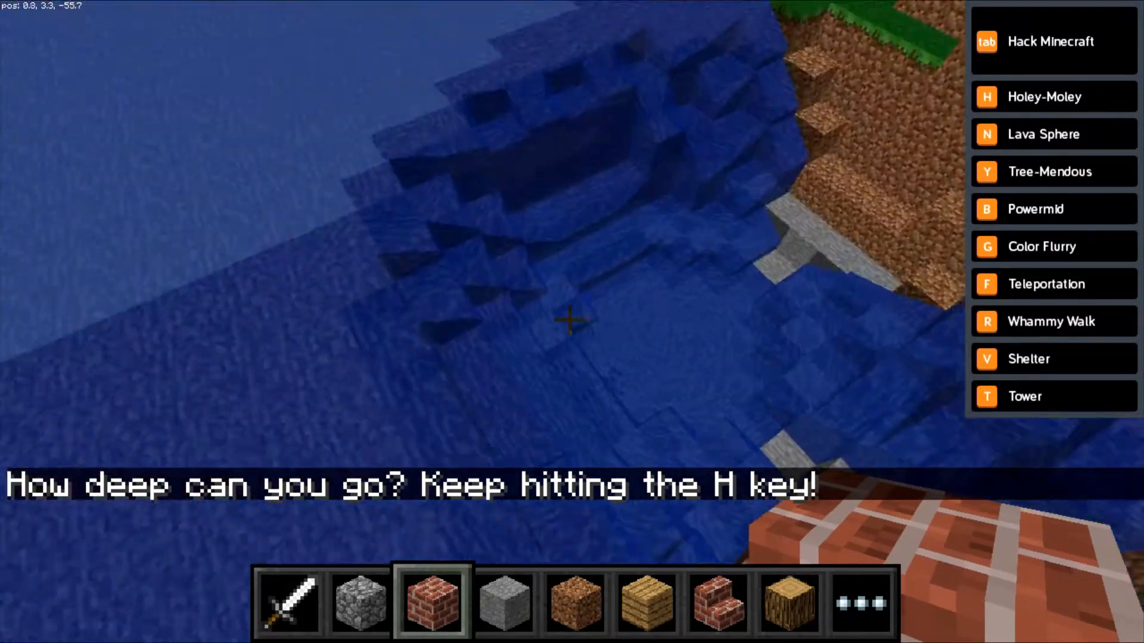
pyautogui.press('h')
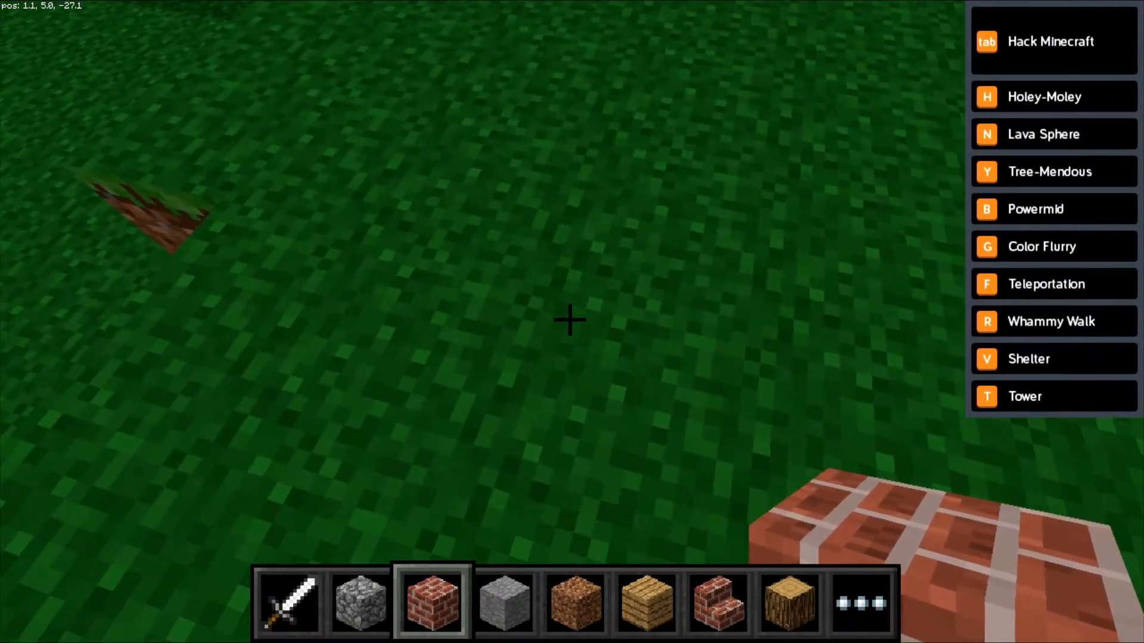
pyautogui.moveTo(569, 322)
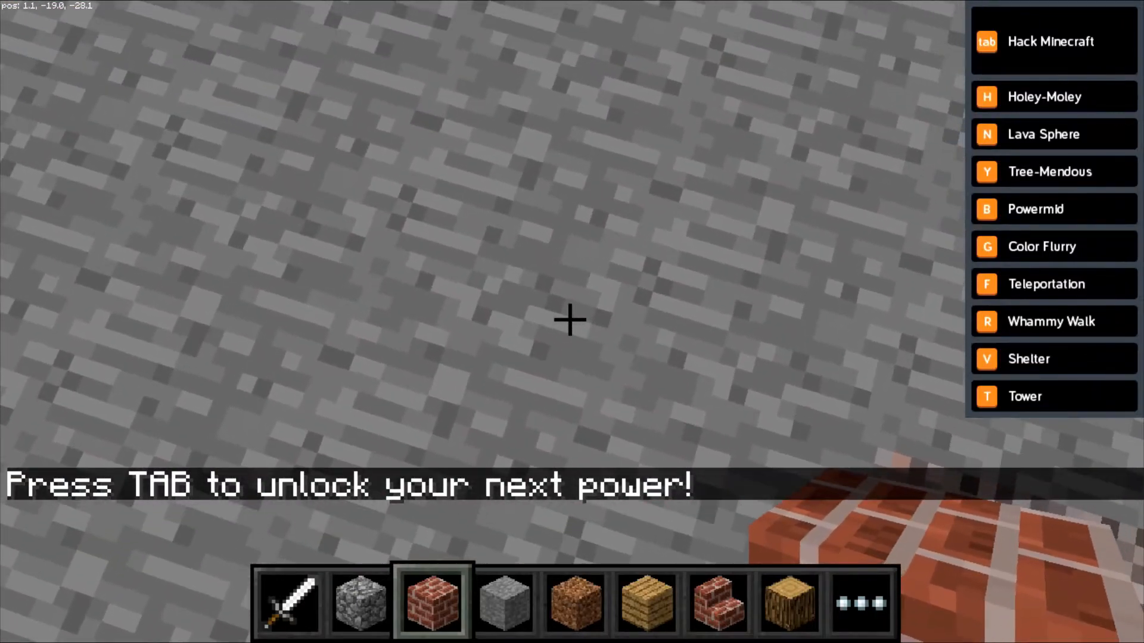
# Change the Holey-Moley sphere's block type to TNT in the code editor.
pyautogui.press('Tab')
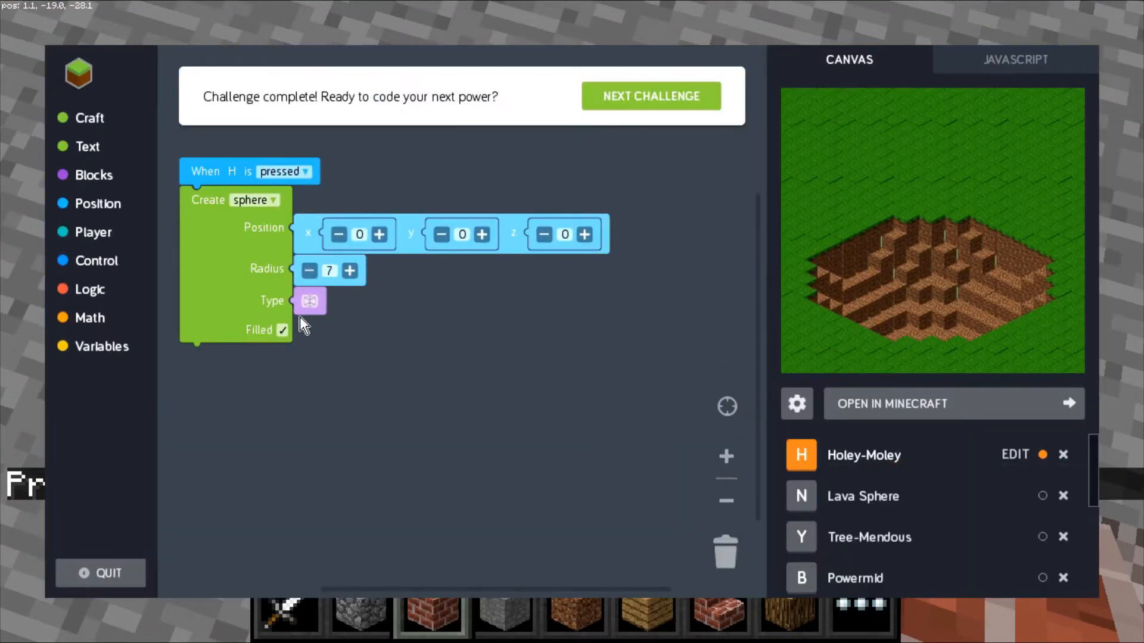
pyautogui.click(309, 301)
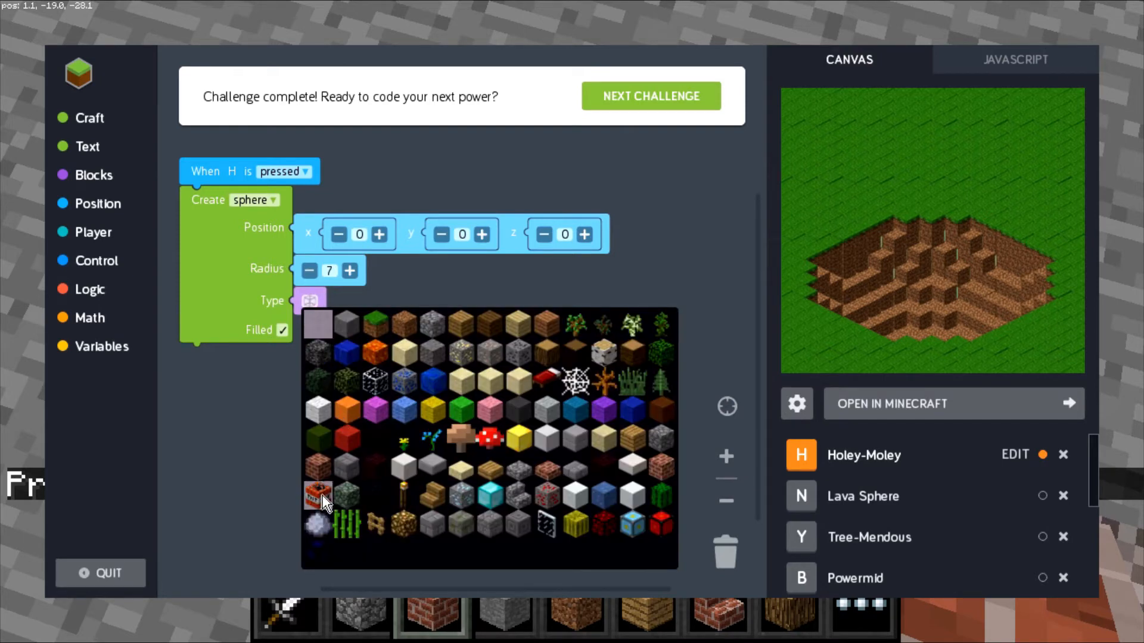
pyautogui.click(318, 497)
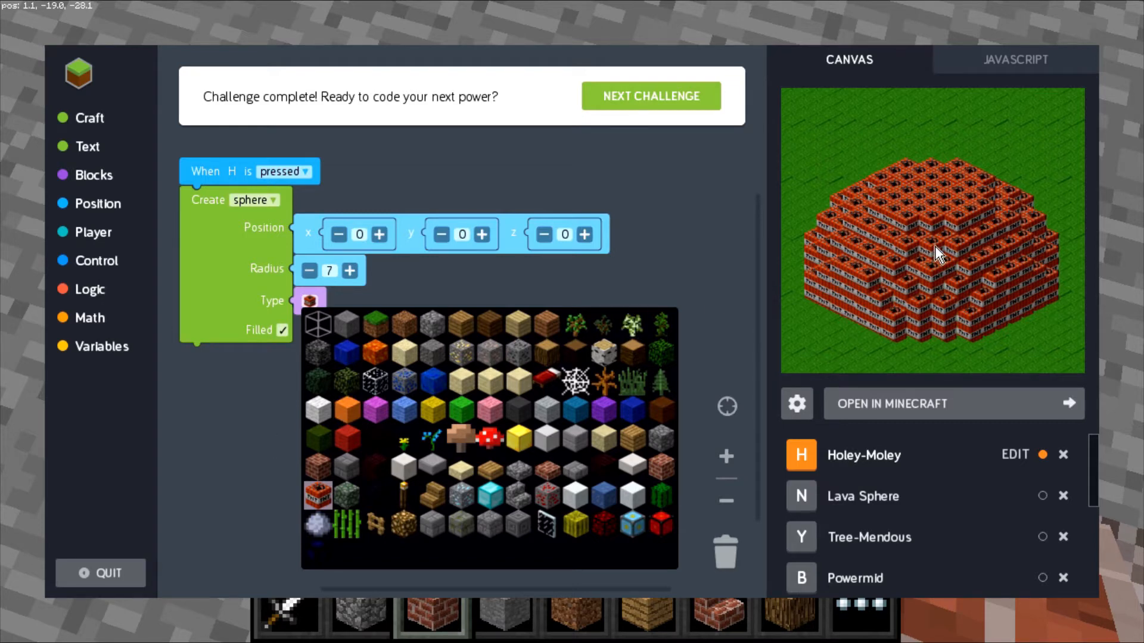
pyautogui.click(595, 371)
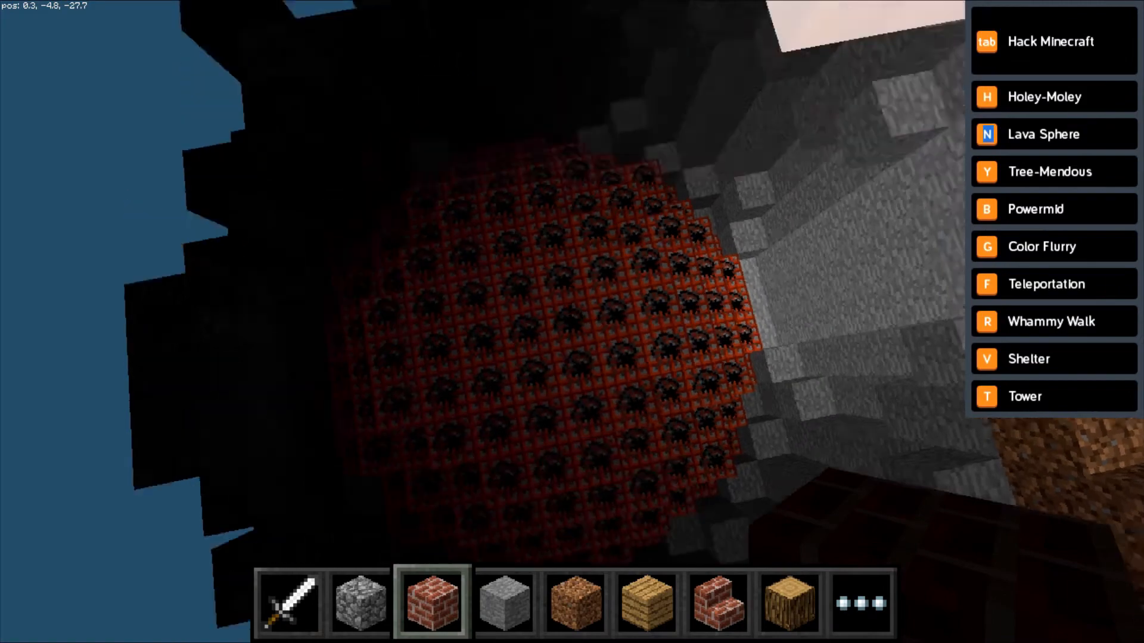
pyautogui.moveTo(572, 321)
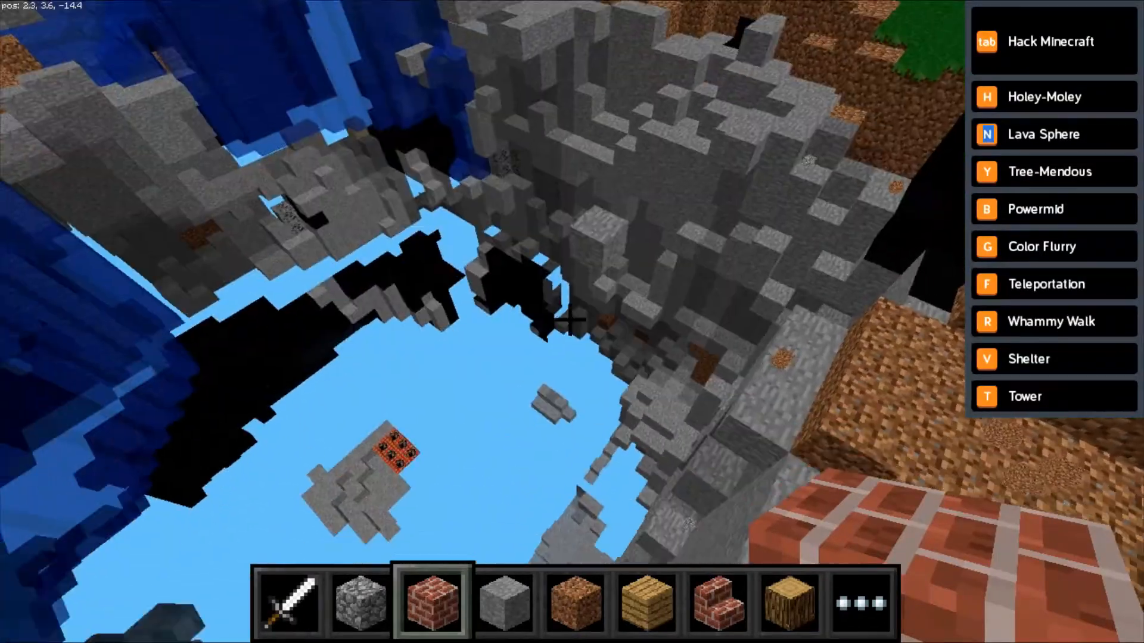
pyautogui.moveTo(572, 322)
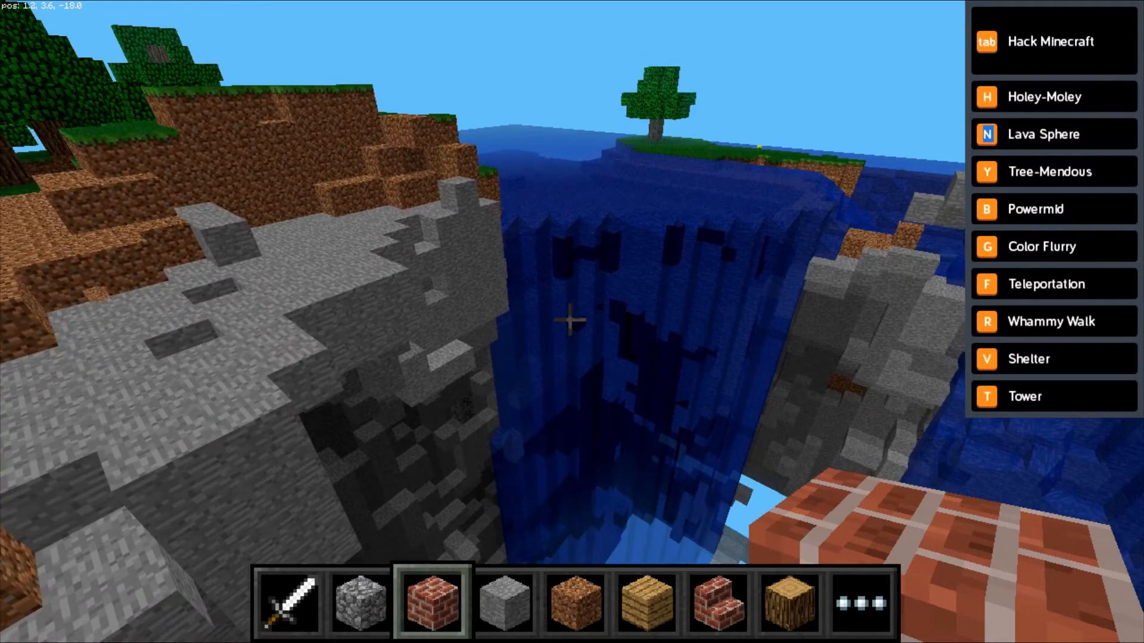
pyautogui.moveTo(572, 319)
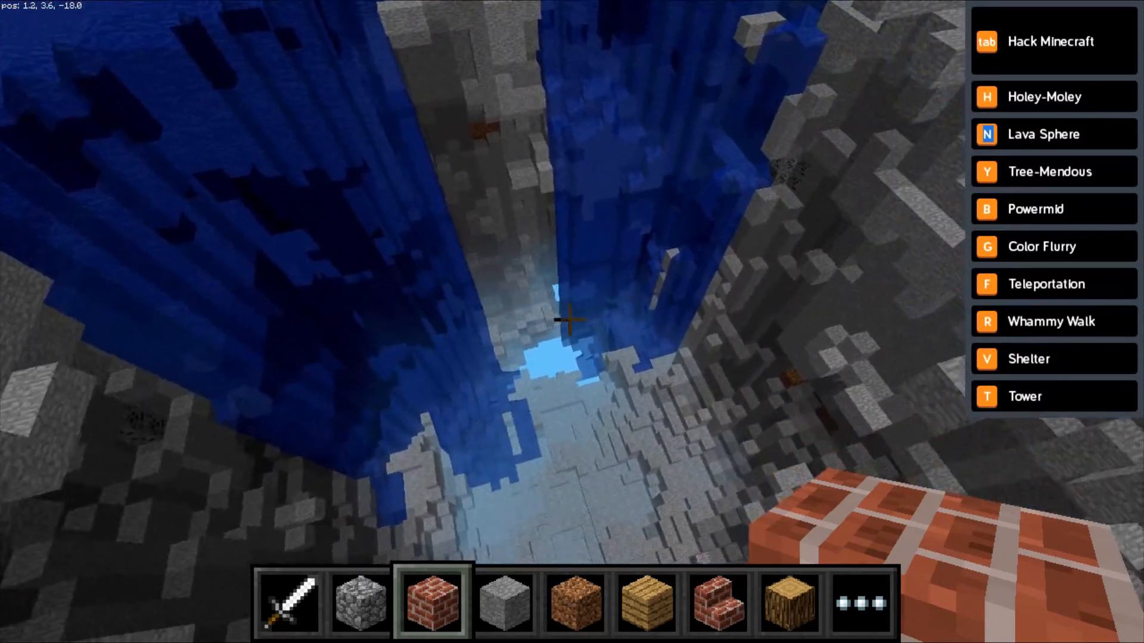
pyautogui.moveTo(572, 322)
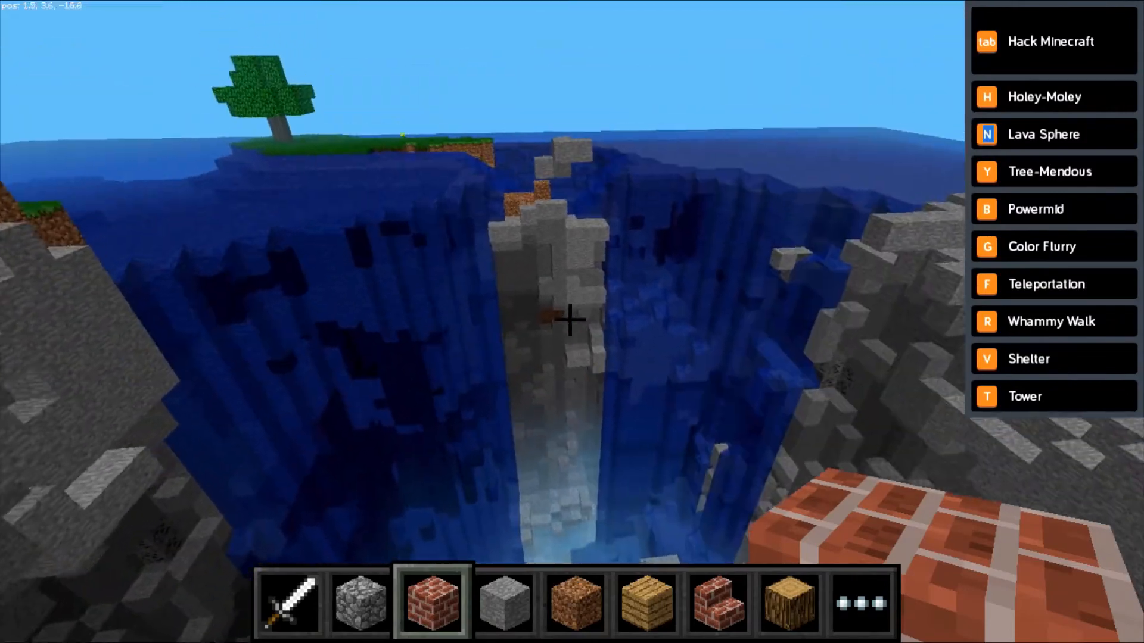
pyautogui.moveTo(572, 318)
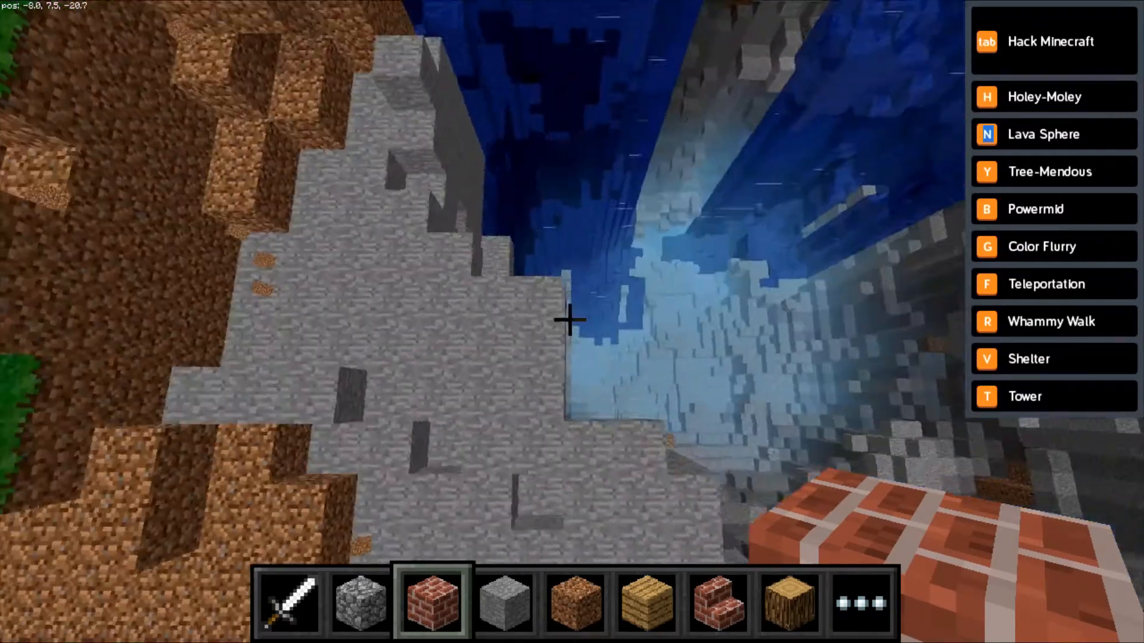
pyautogui.moveTo(572, 319)
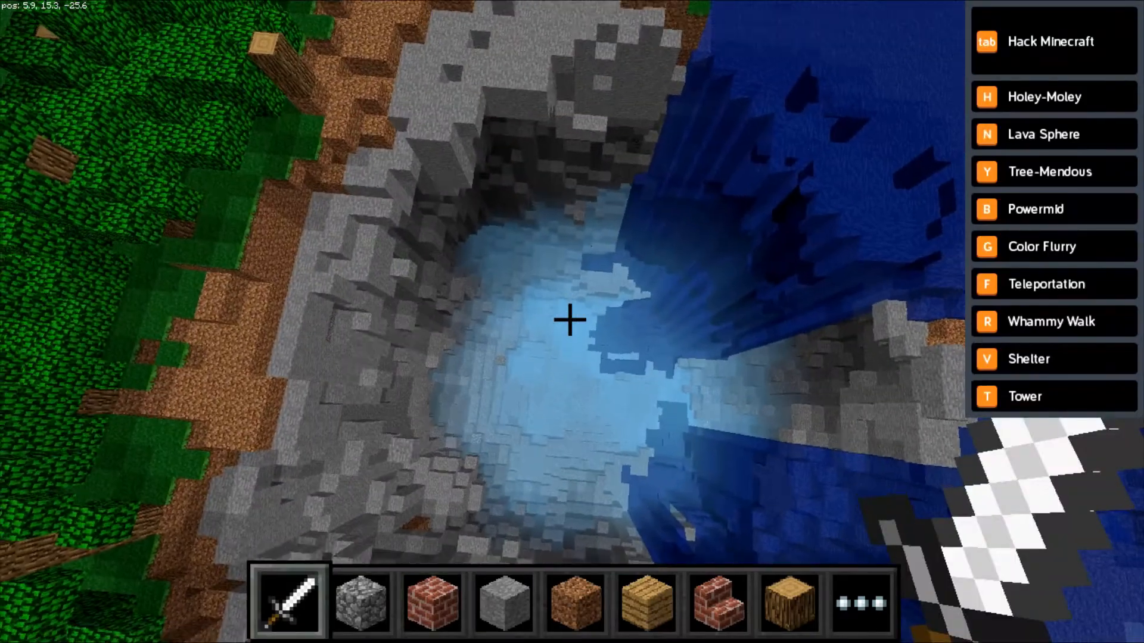
pyautogui.moveTo(572, 320)
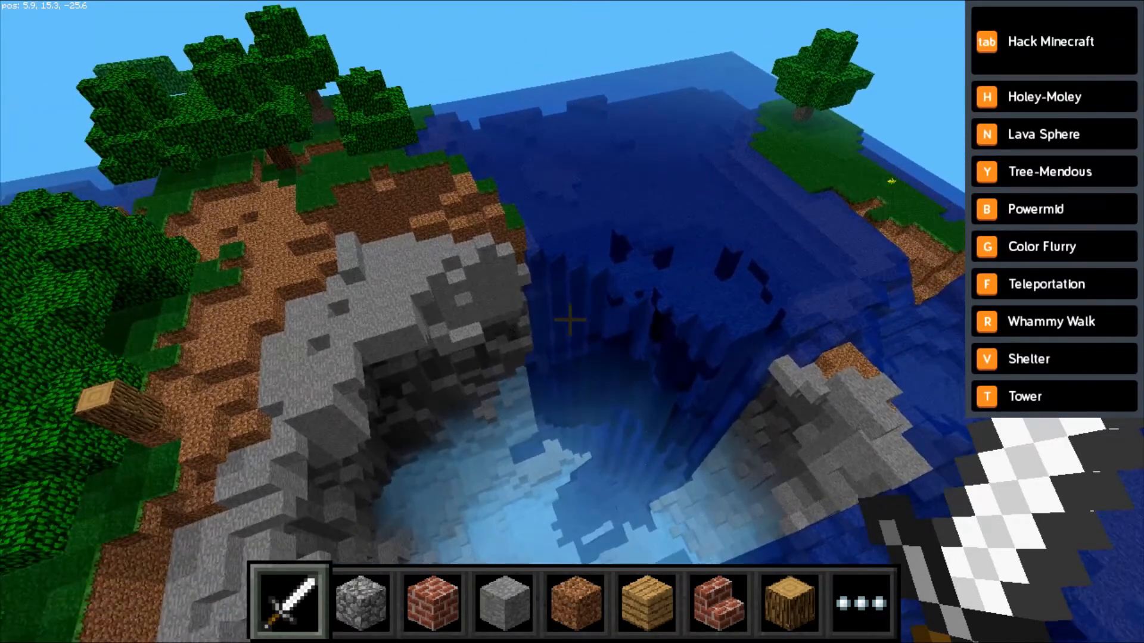
pyautogui.moveTo(572, 321)
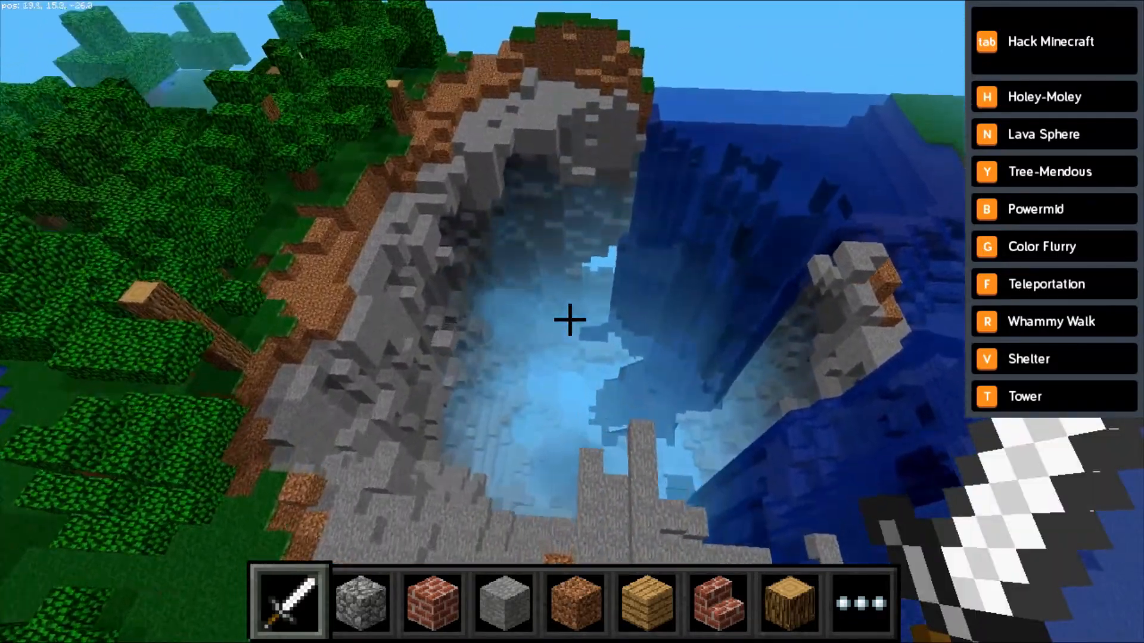
pyautogui.moveTo(572, 319)
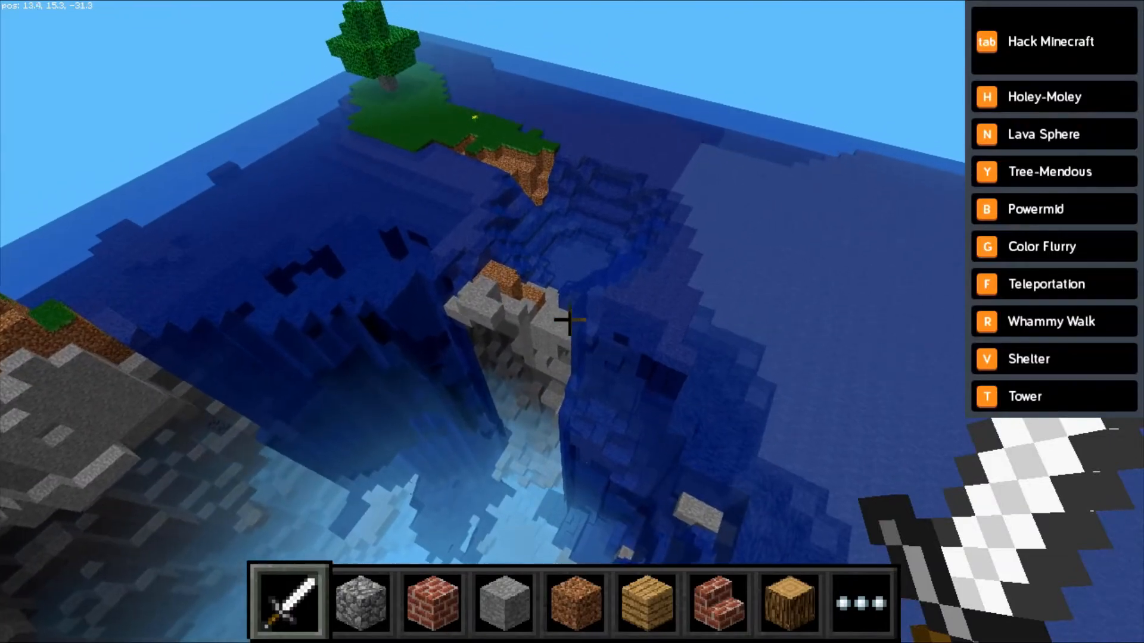
pyautogui.moveTo(572, 318)
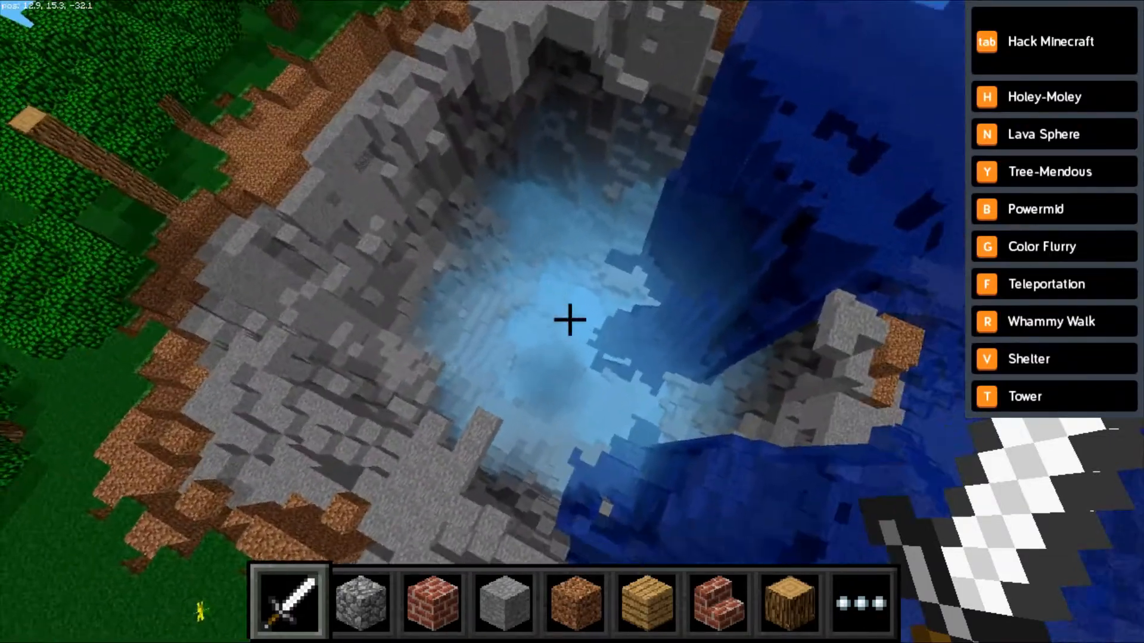
# Pause the game with Escape to bring up the game menu.
pyautogui.press('Escape')
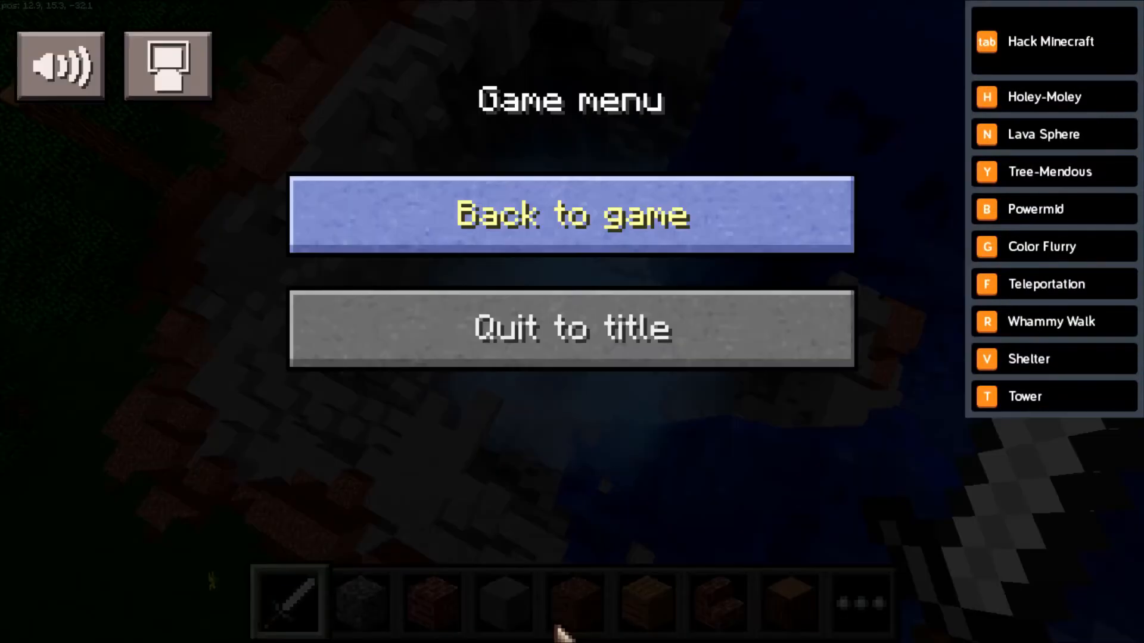
# Quit to title and delete the world named world, confirming the deletion.
pyautogui.click(572, 327)
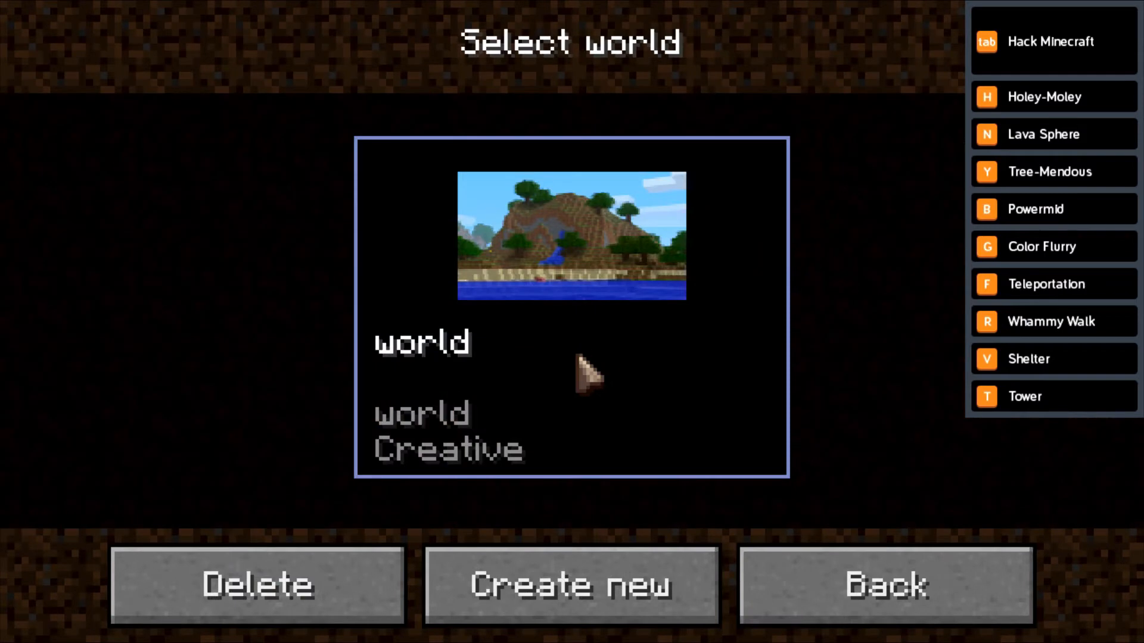
pyautogui.moveTo(358, 591)
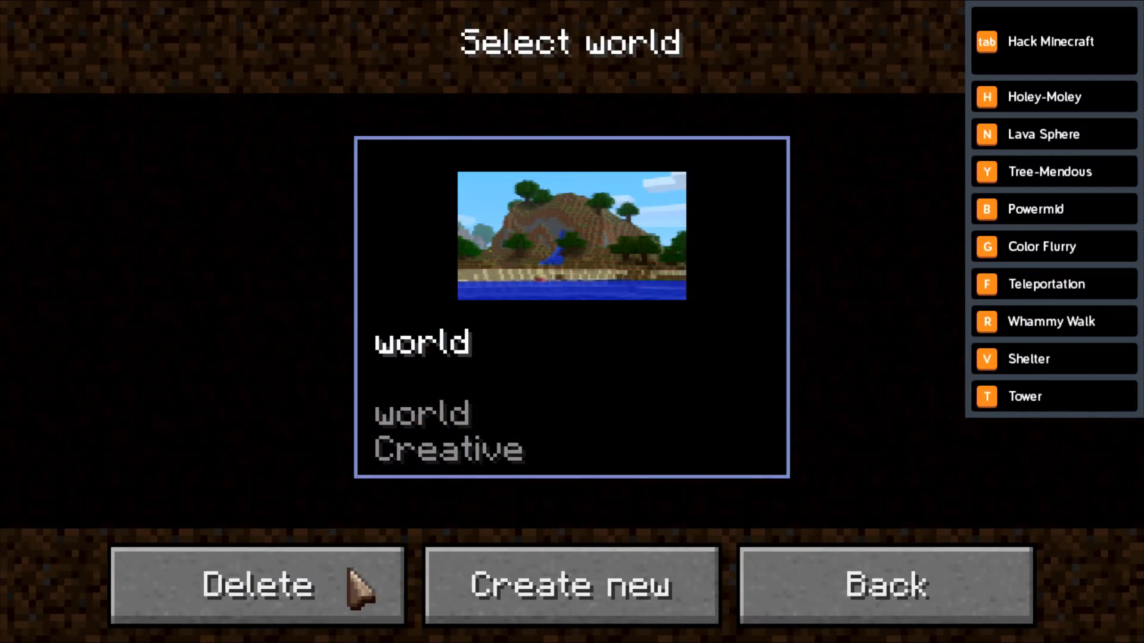
pyautogui.click(255, 584)
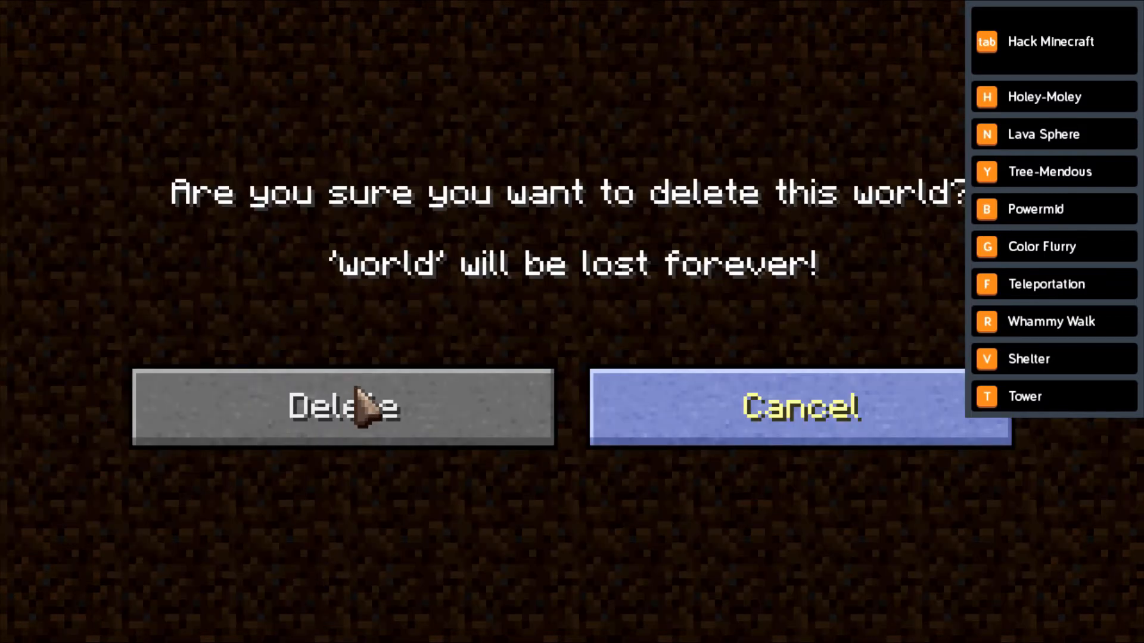
pyautogui.click(343, 407)
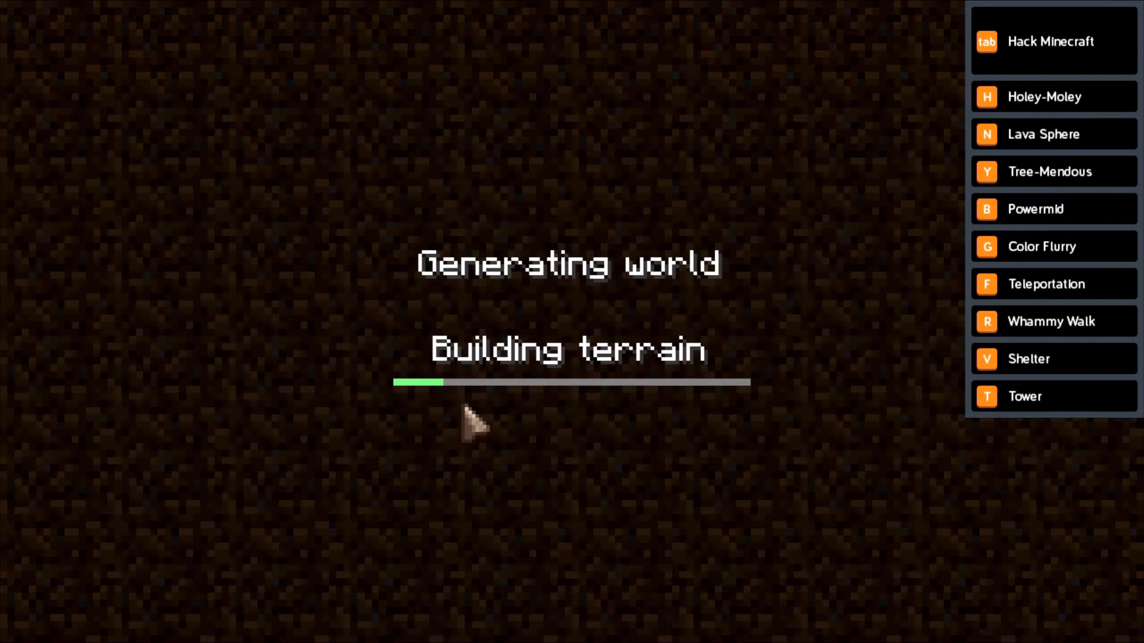
pyautogui.moveTo(357, 449)
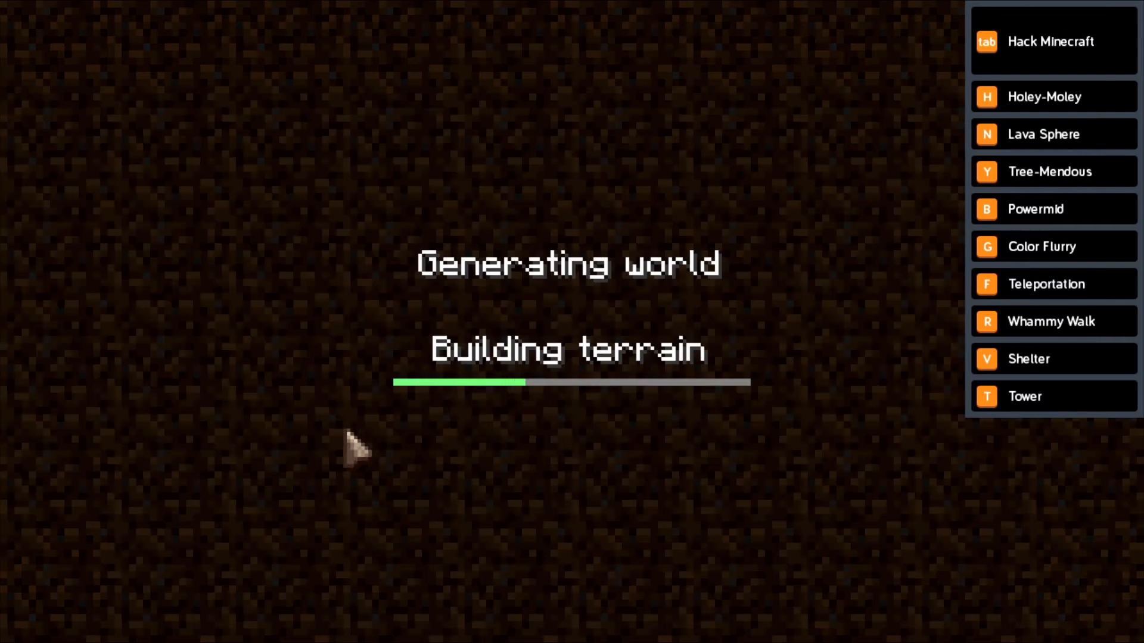
pyautogui.moveTo(364, 455)
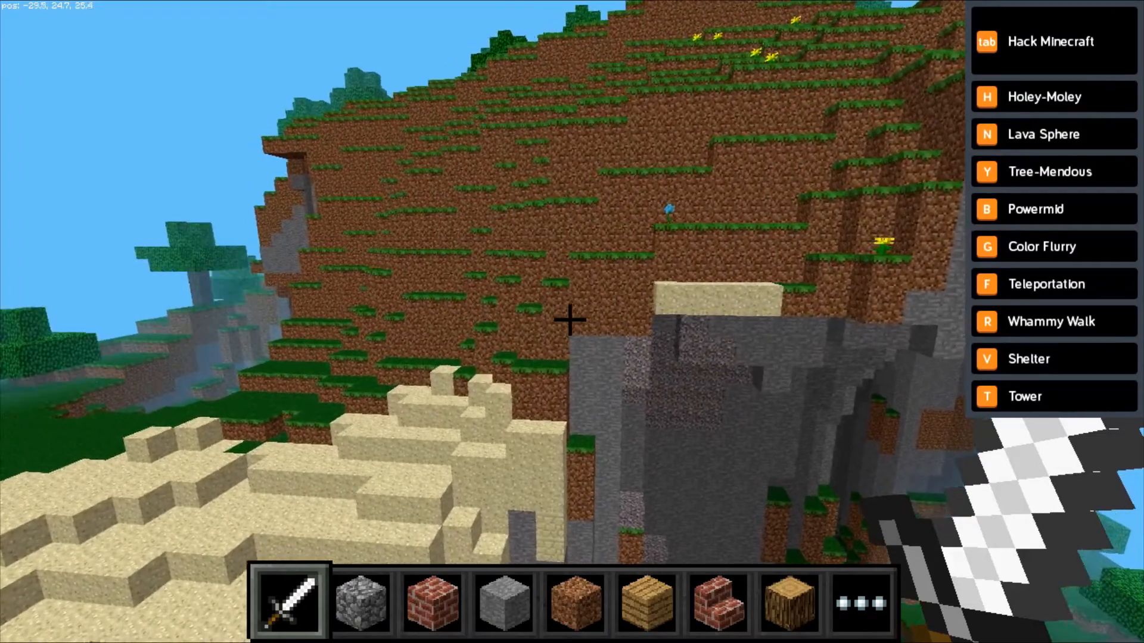
pyautogui.moveTo(569, 319)
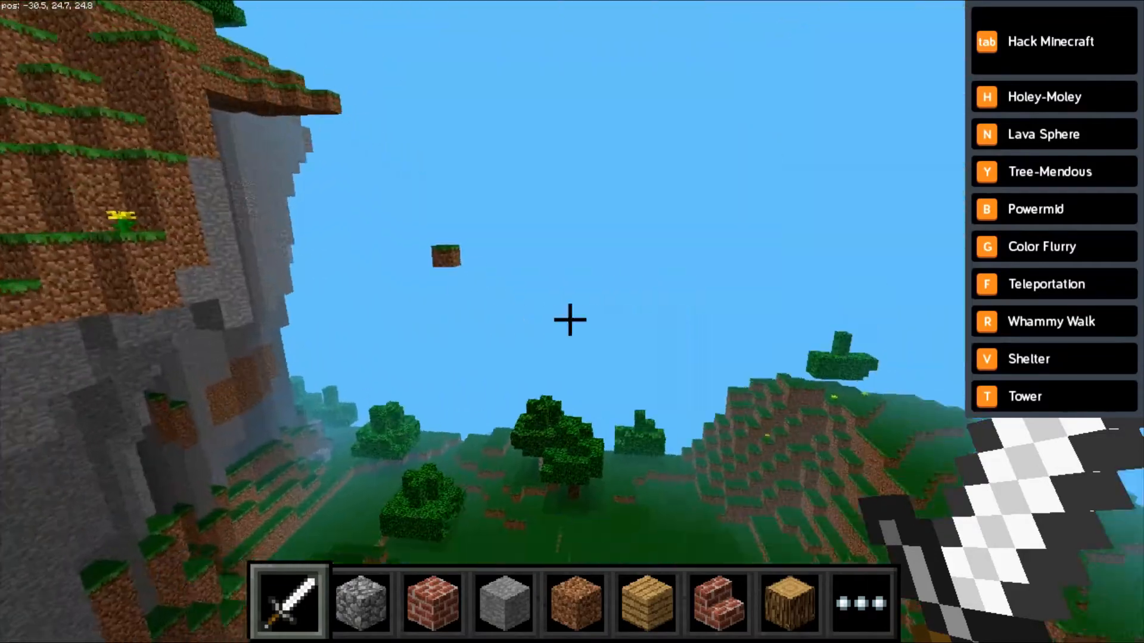